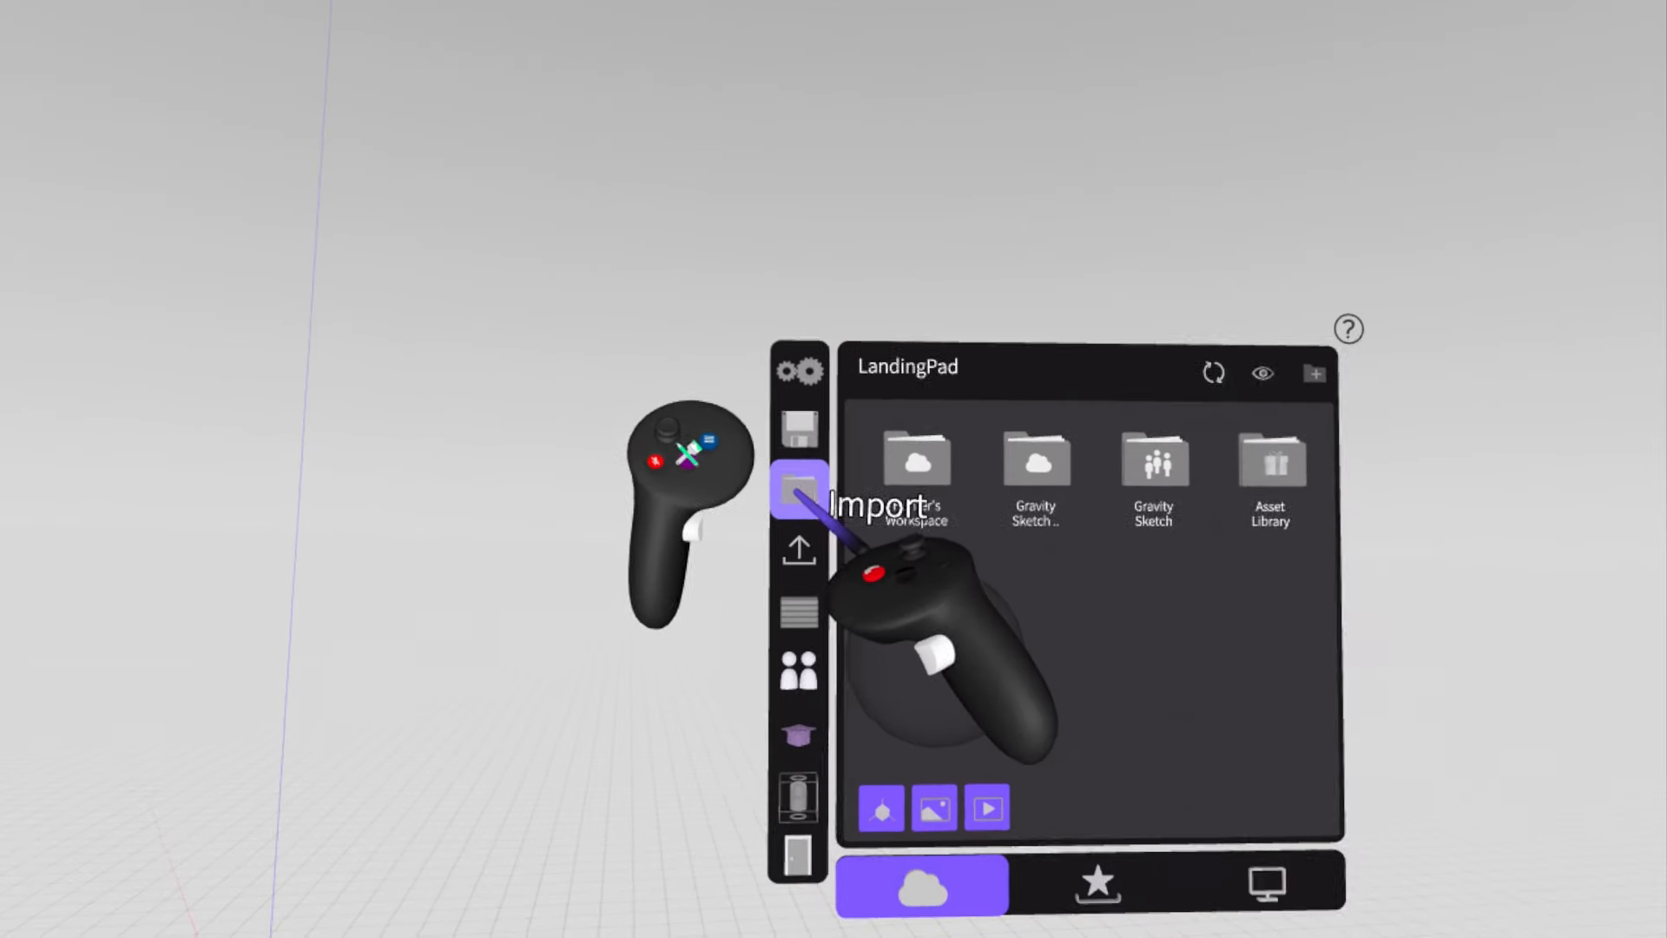
# Browse to Asset Library > 3D Assets > Community Creations and show the next page of sketches.
pyautogui.click(1268, 465)
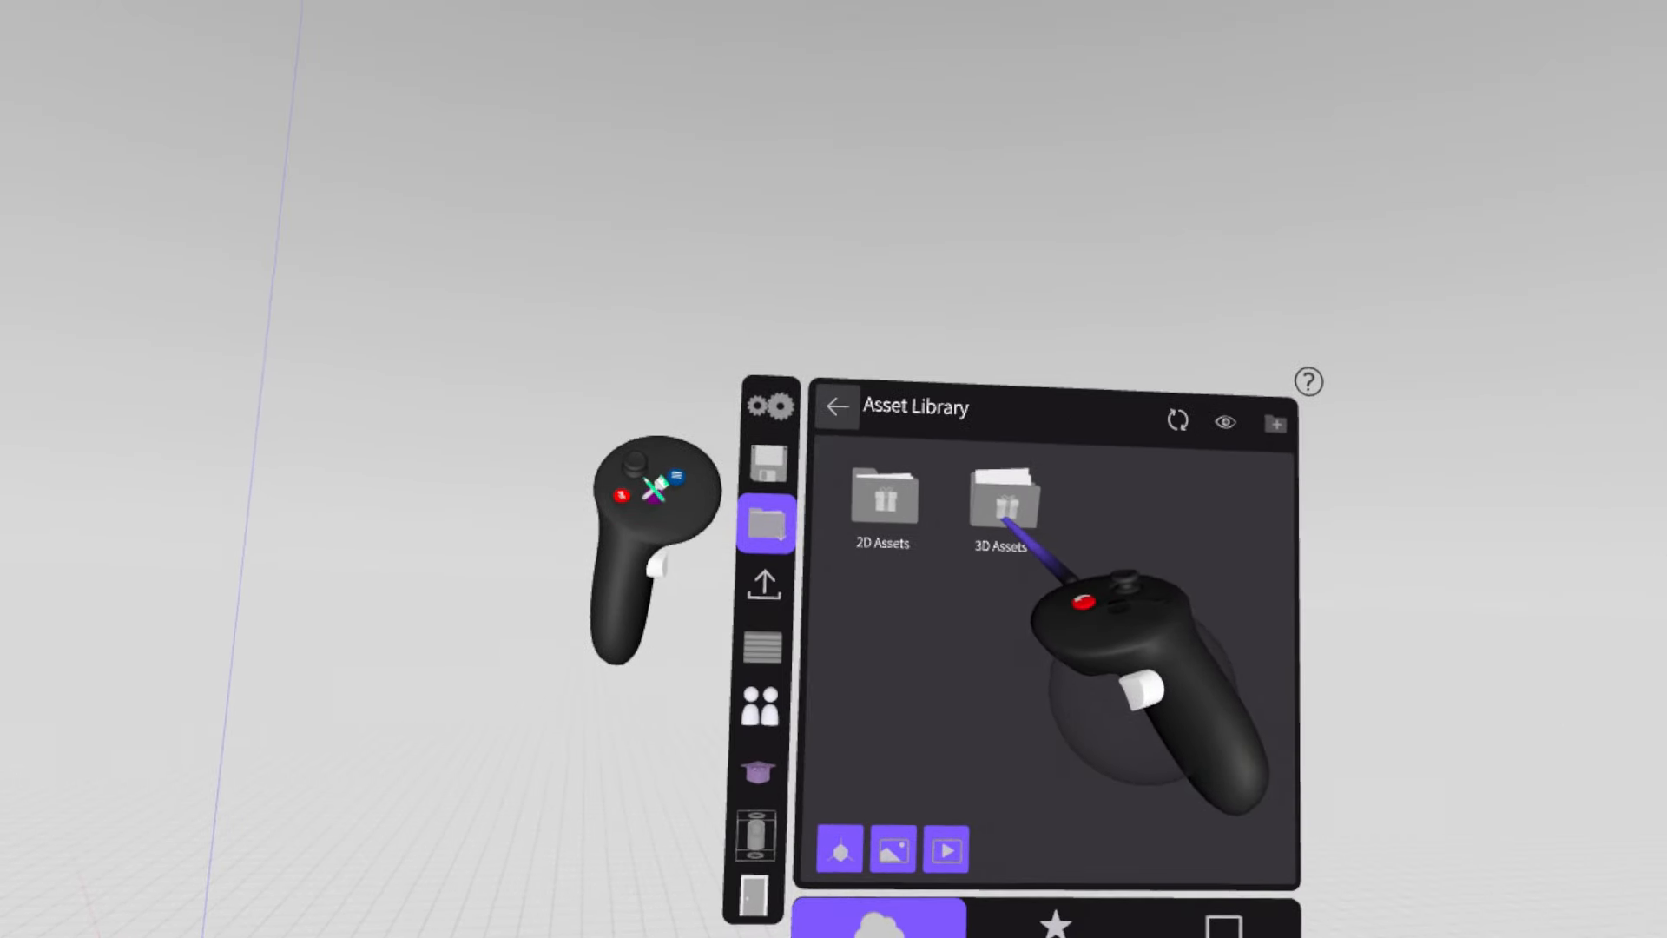
pyautogui.click(1002, 501)
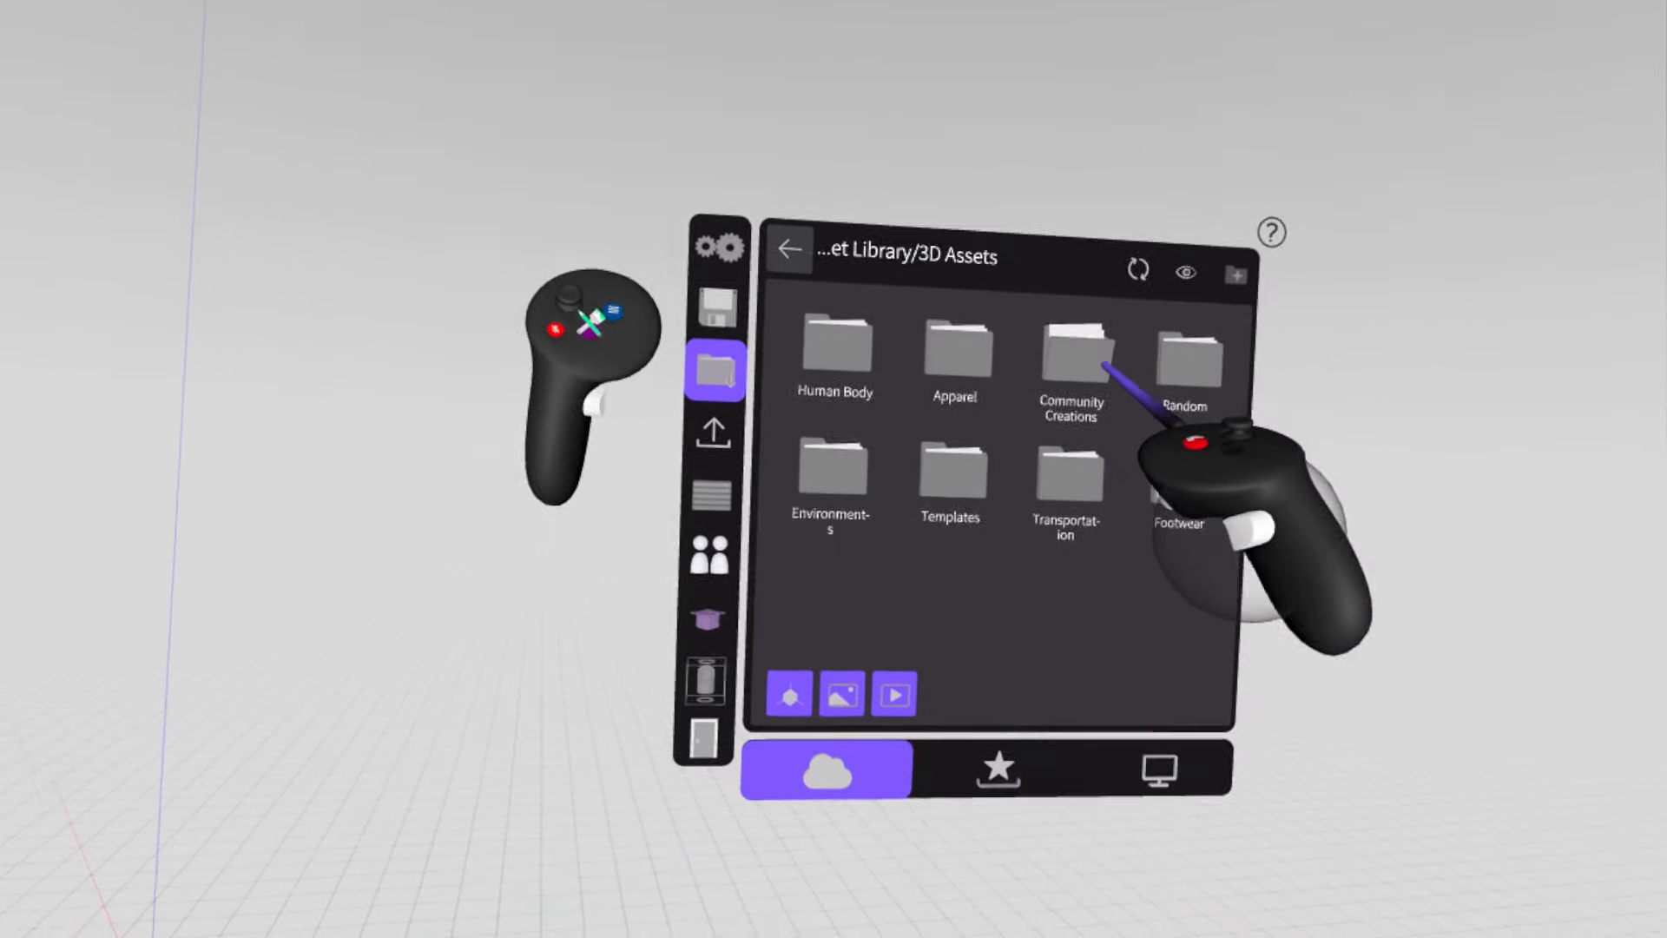
pyautogui.click(1070, 353)
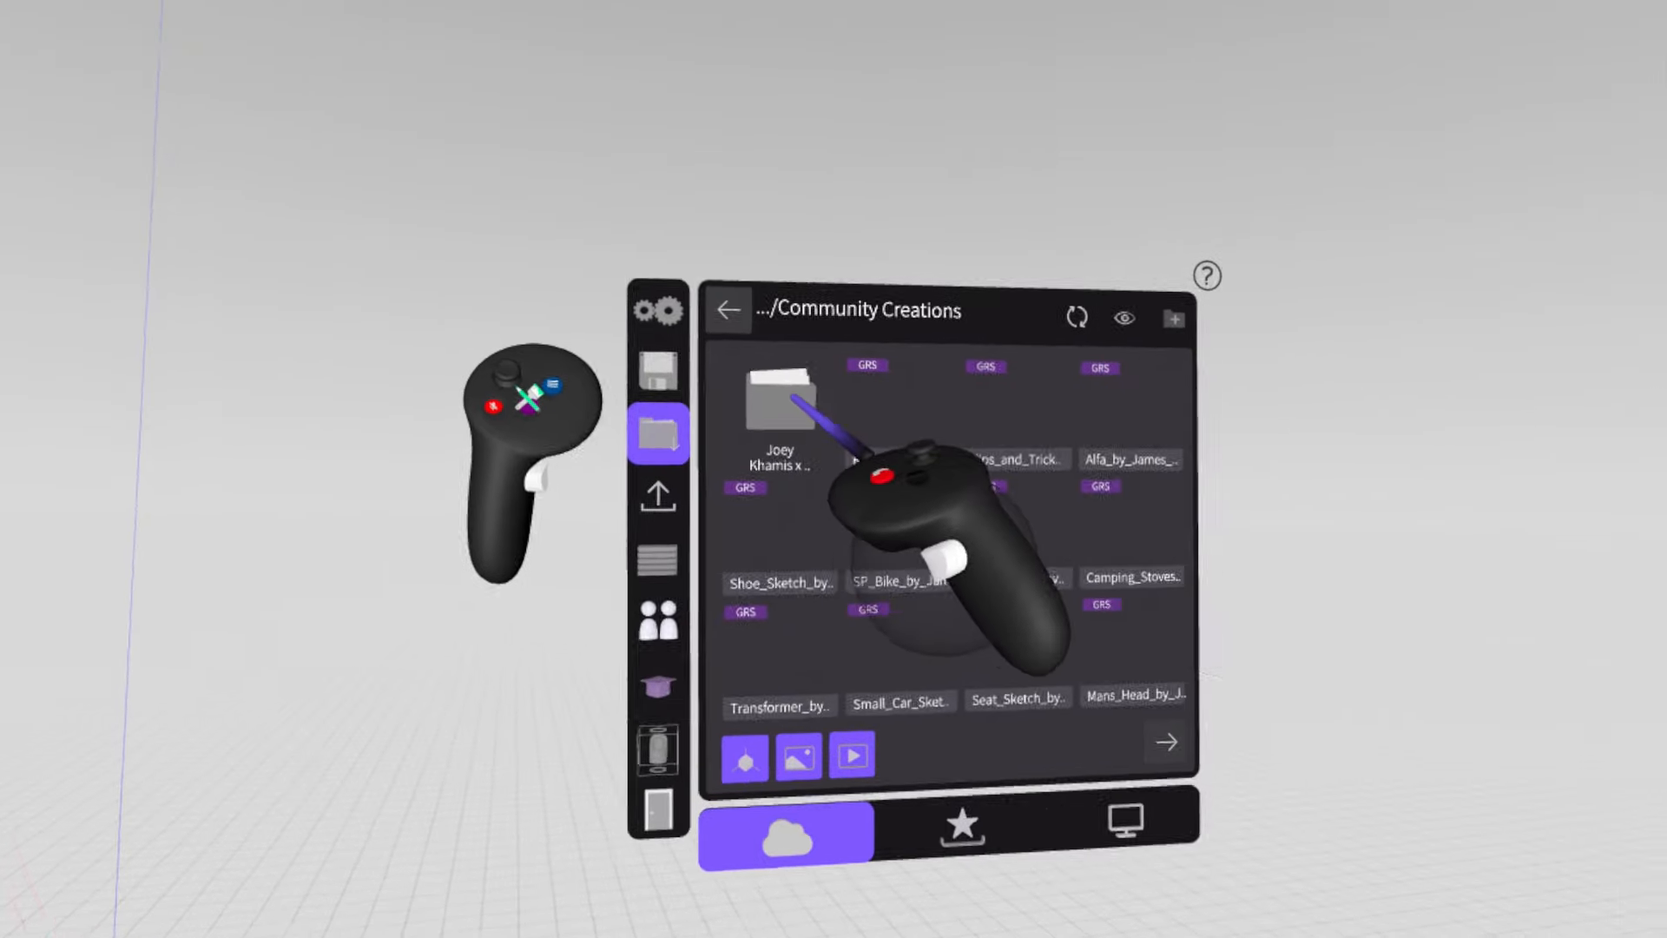
pyautogui.click(1164, 741)
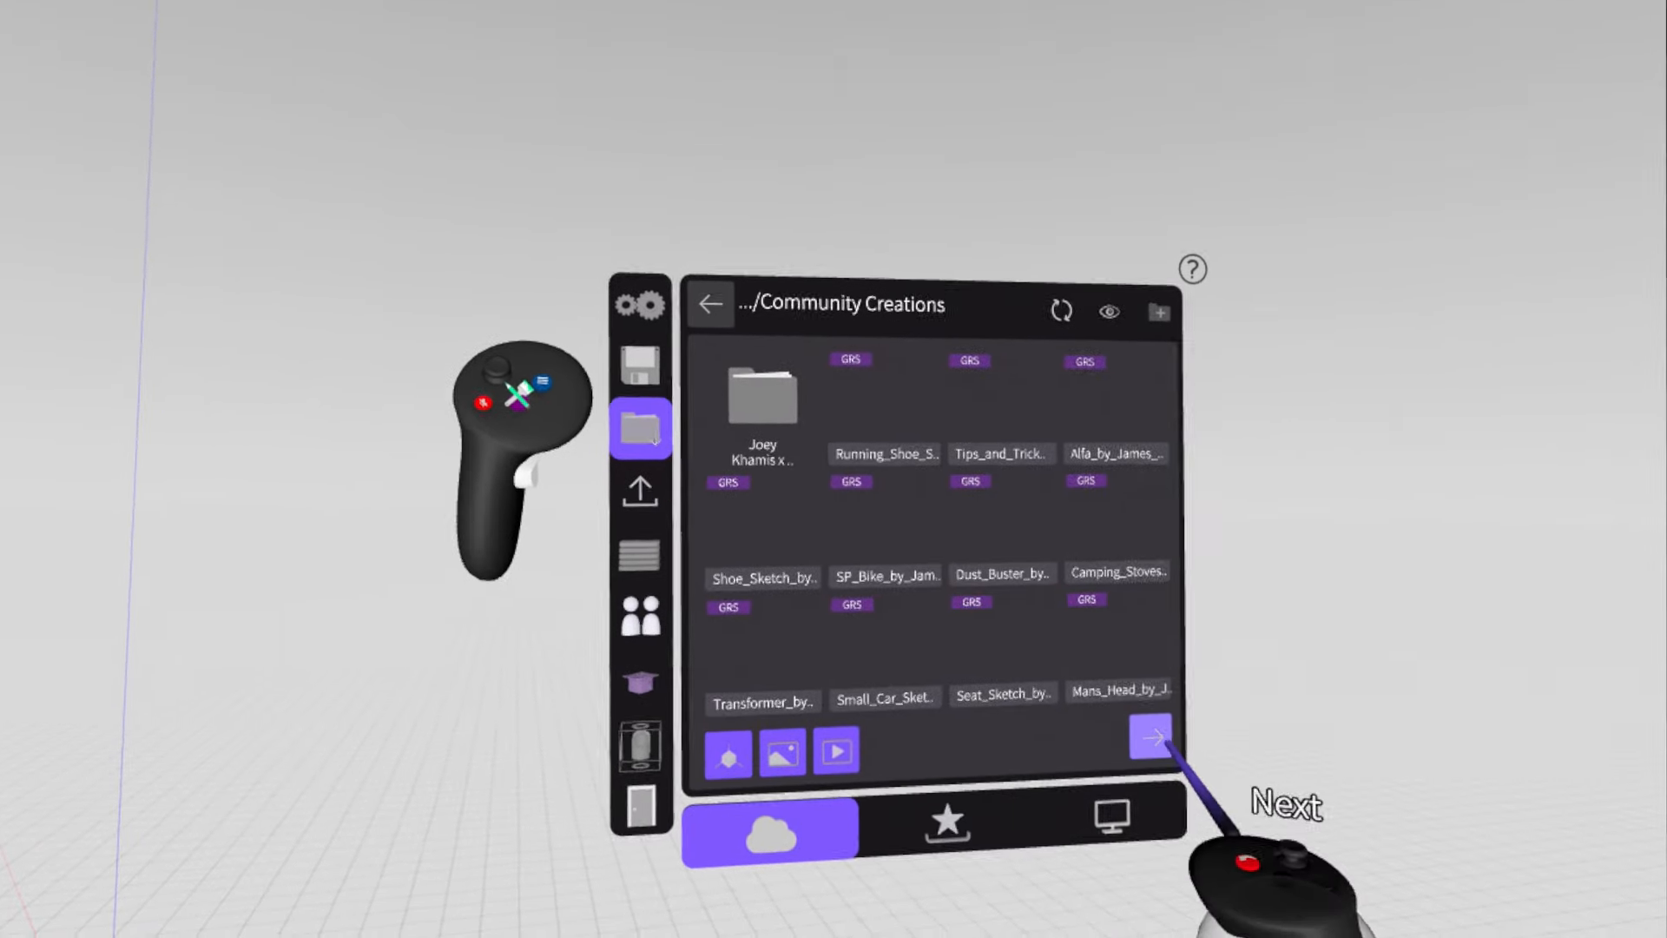
pyautogui.click(1150, 738)
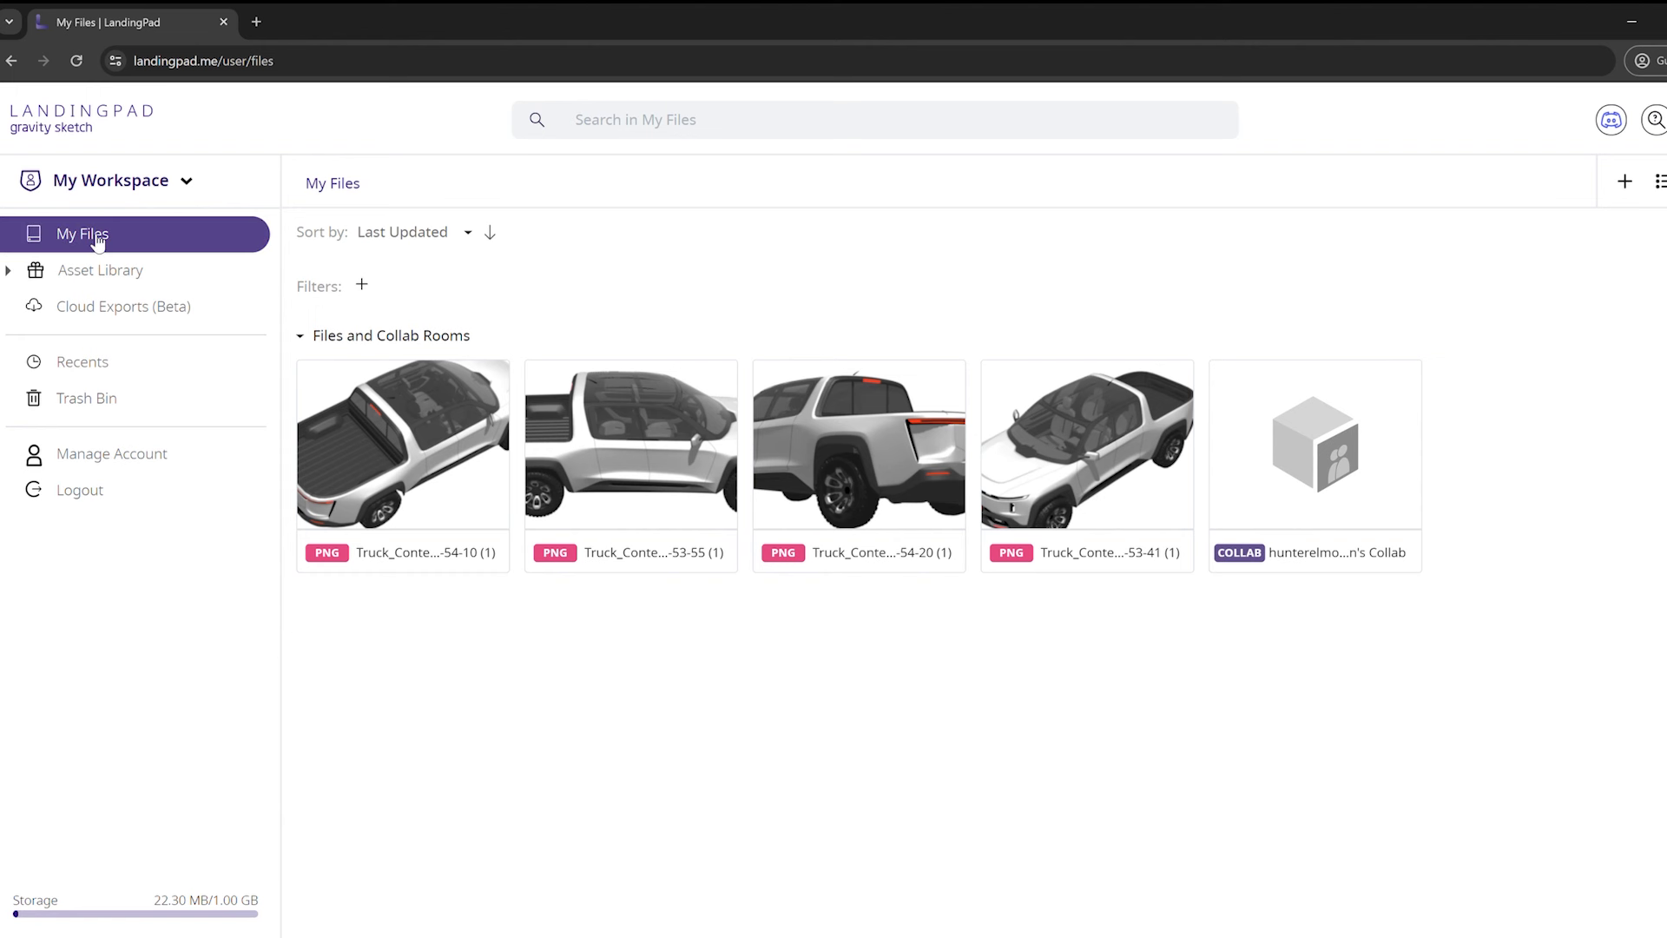
pyautogui.moveTo(439, 610)
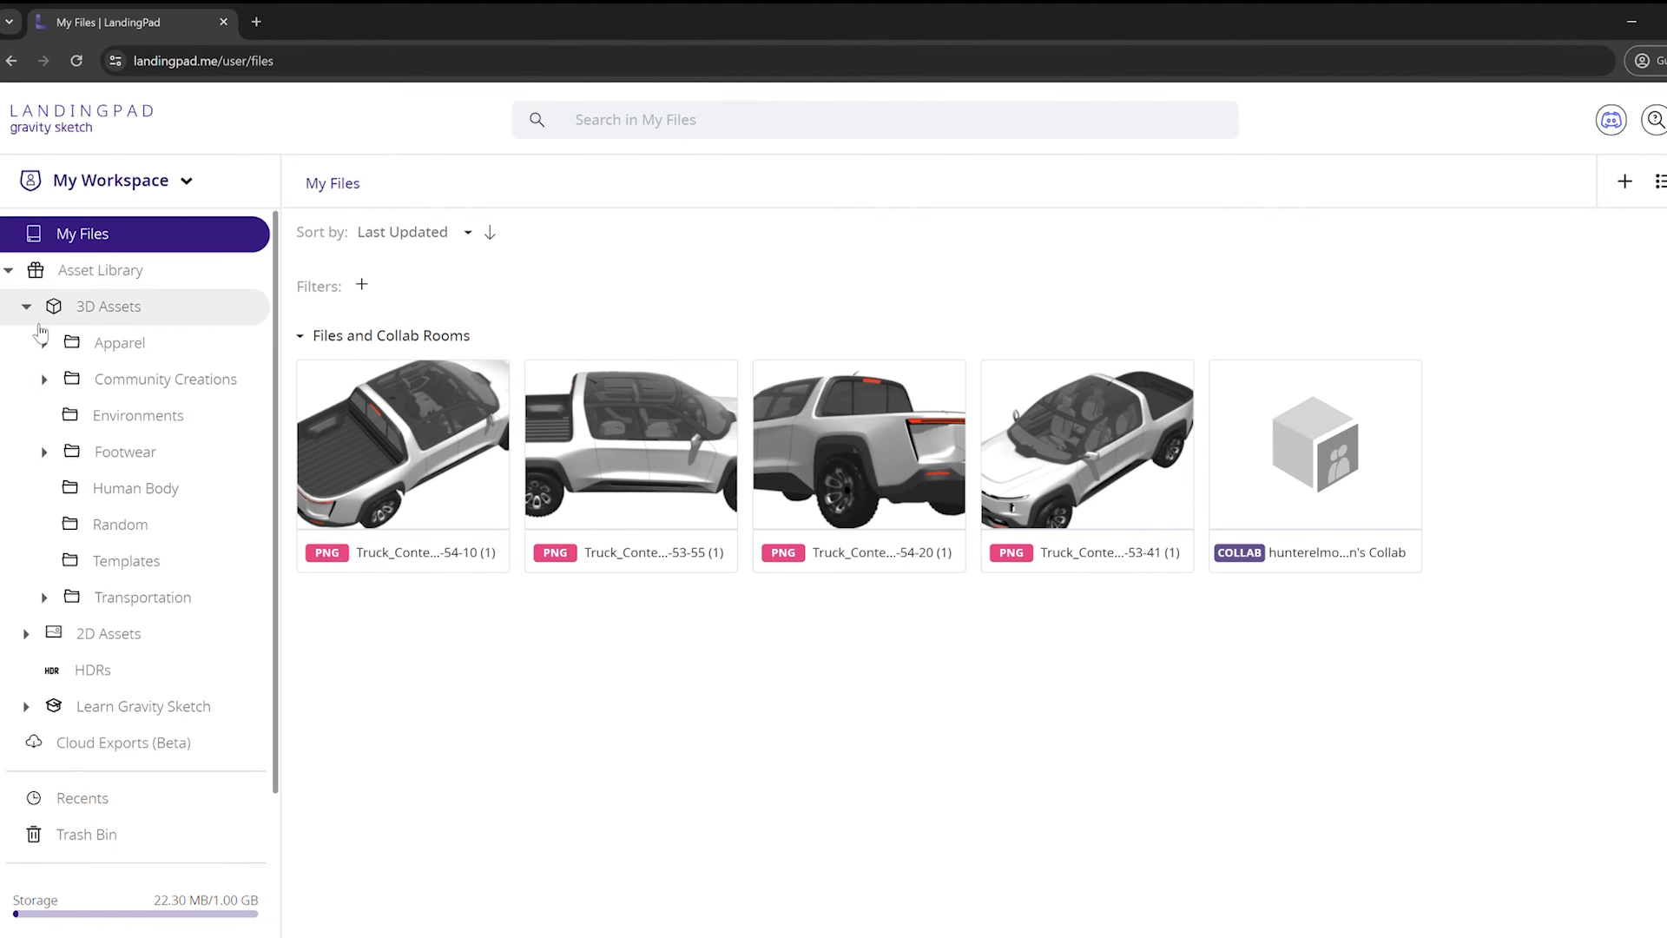
# Expand 3D Assets and open the Community Creations folder to reach Truck_by_Hunter.
pyautogui.click(108, 306)
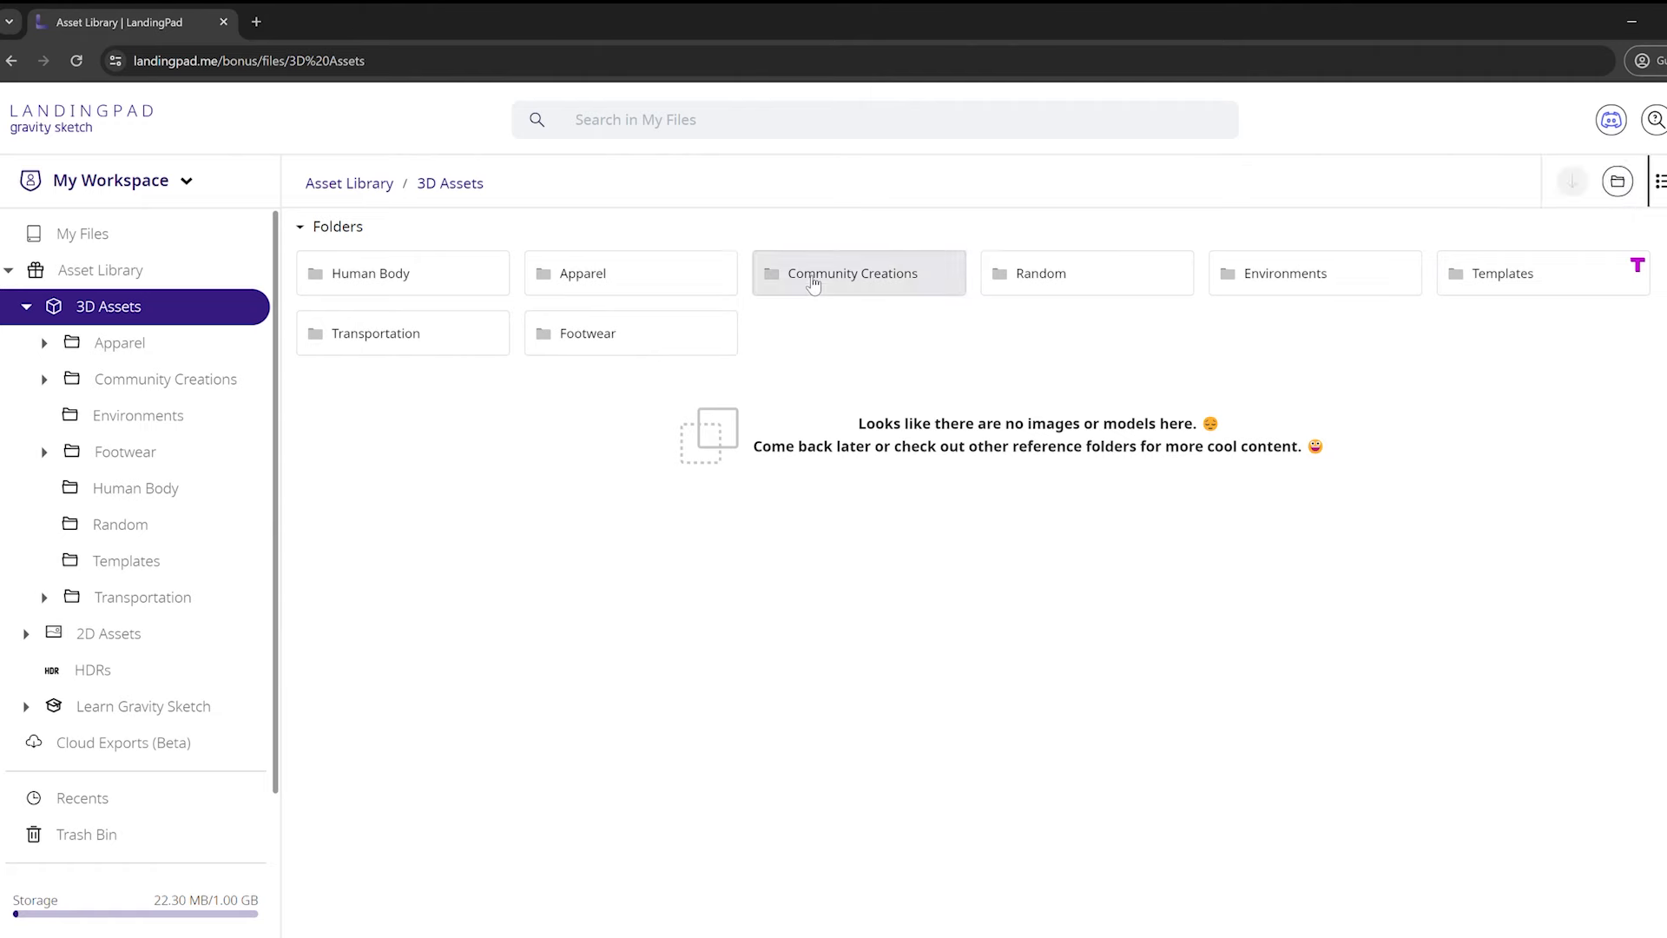
pyautogui.click(858, 272)
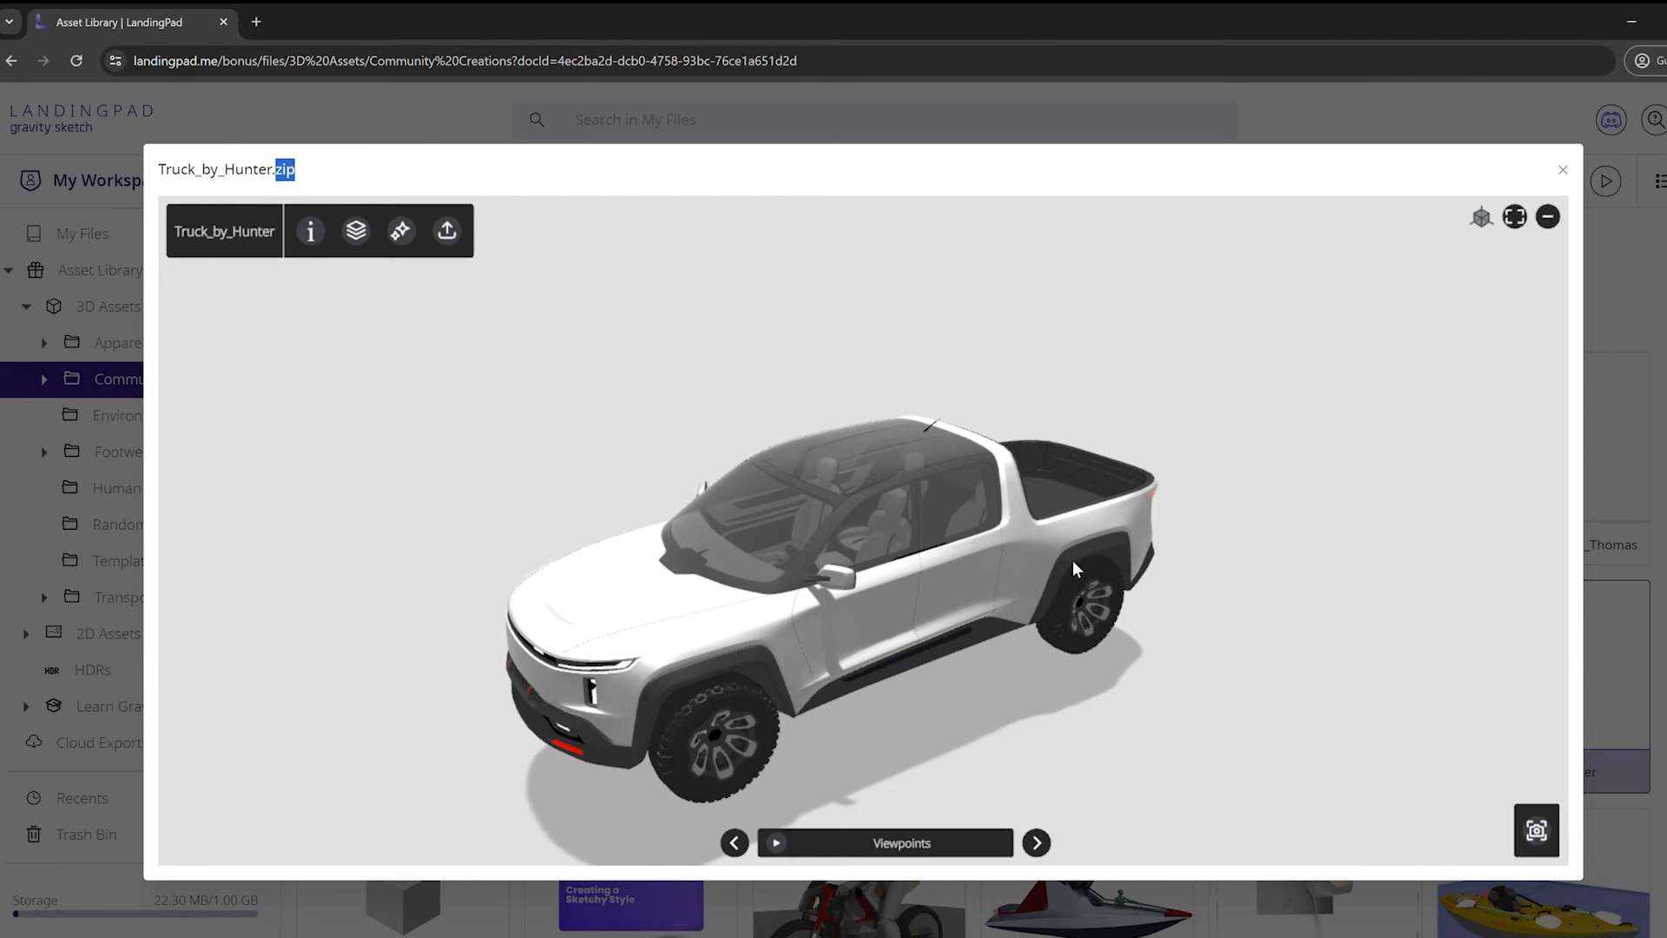
# Frame the truck from above, zoomed in, with transparent background enabled for captures.
pyautogui.moveTo(1073, 569); pyautogui.dragTo(942, 681)
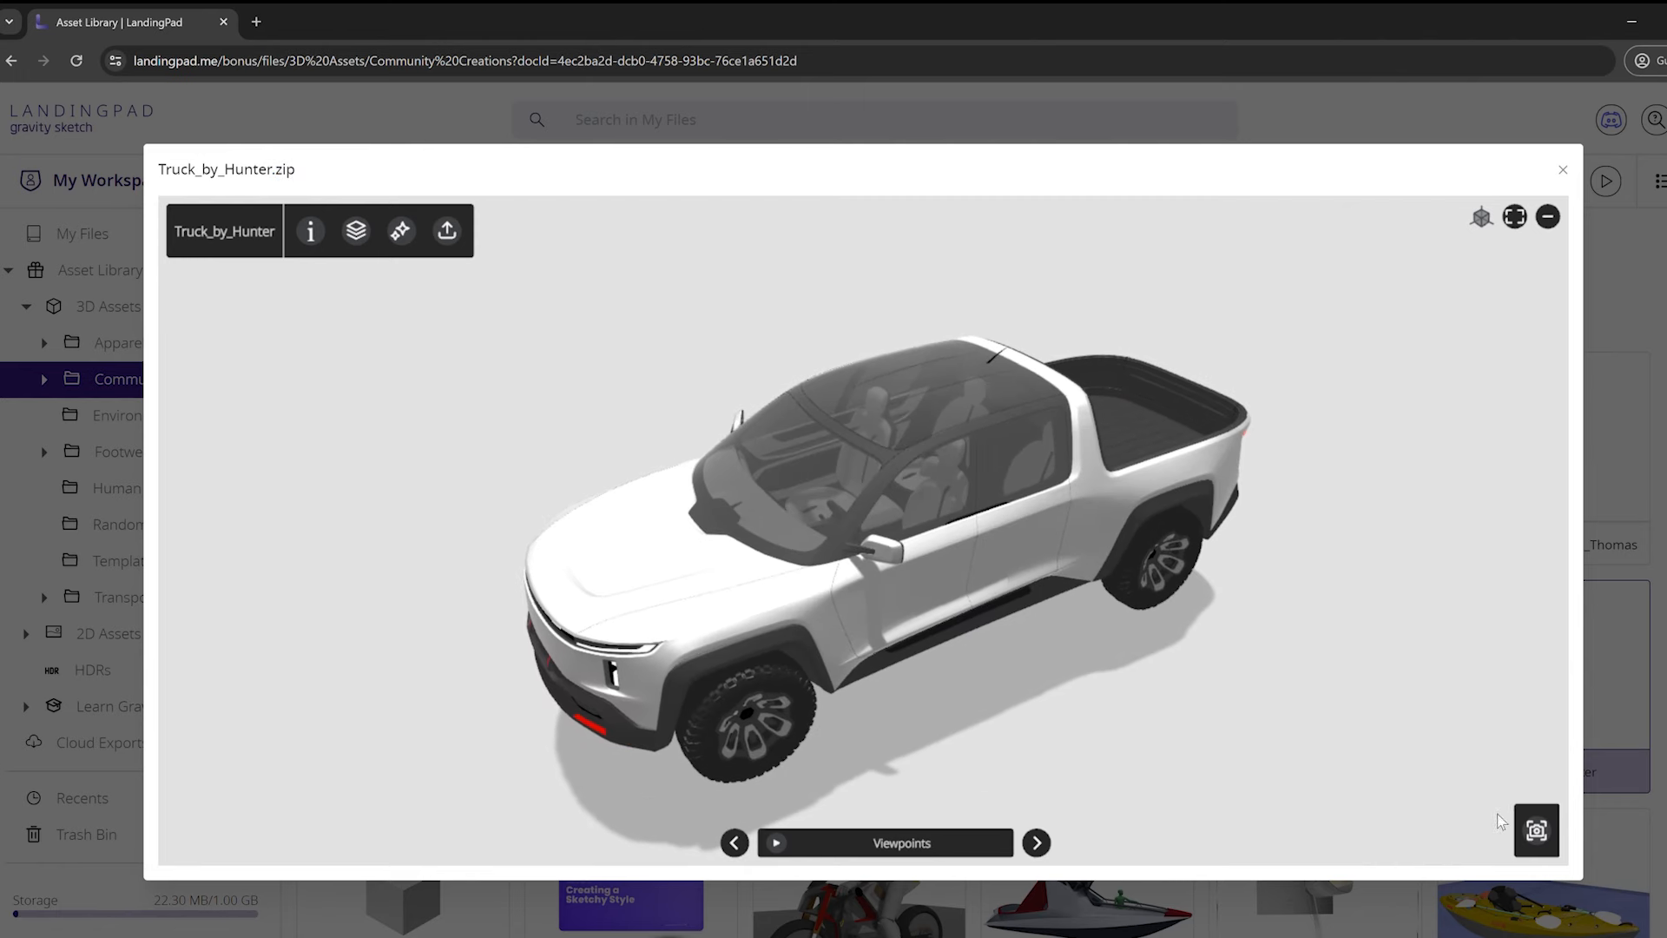
pyautogui.moveTo(1537, 832)
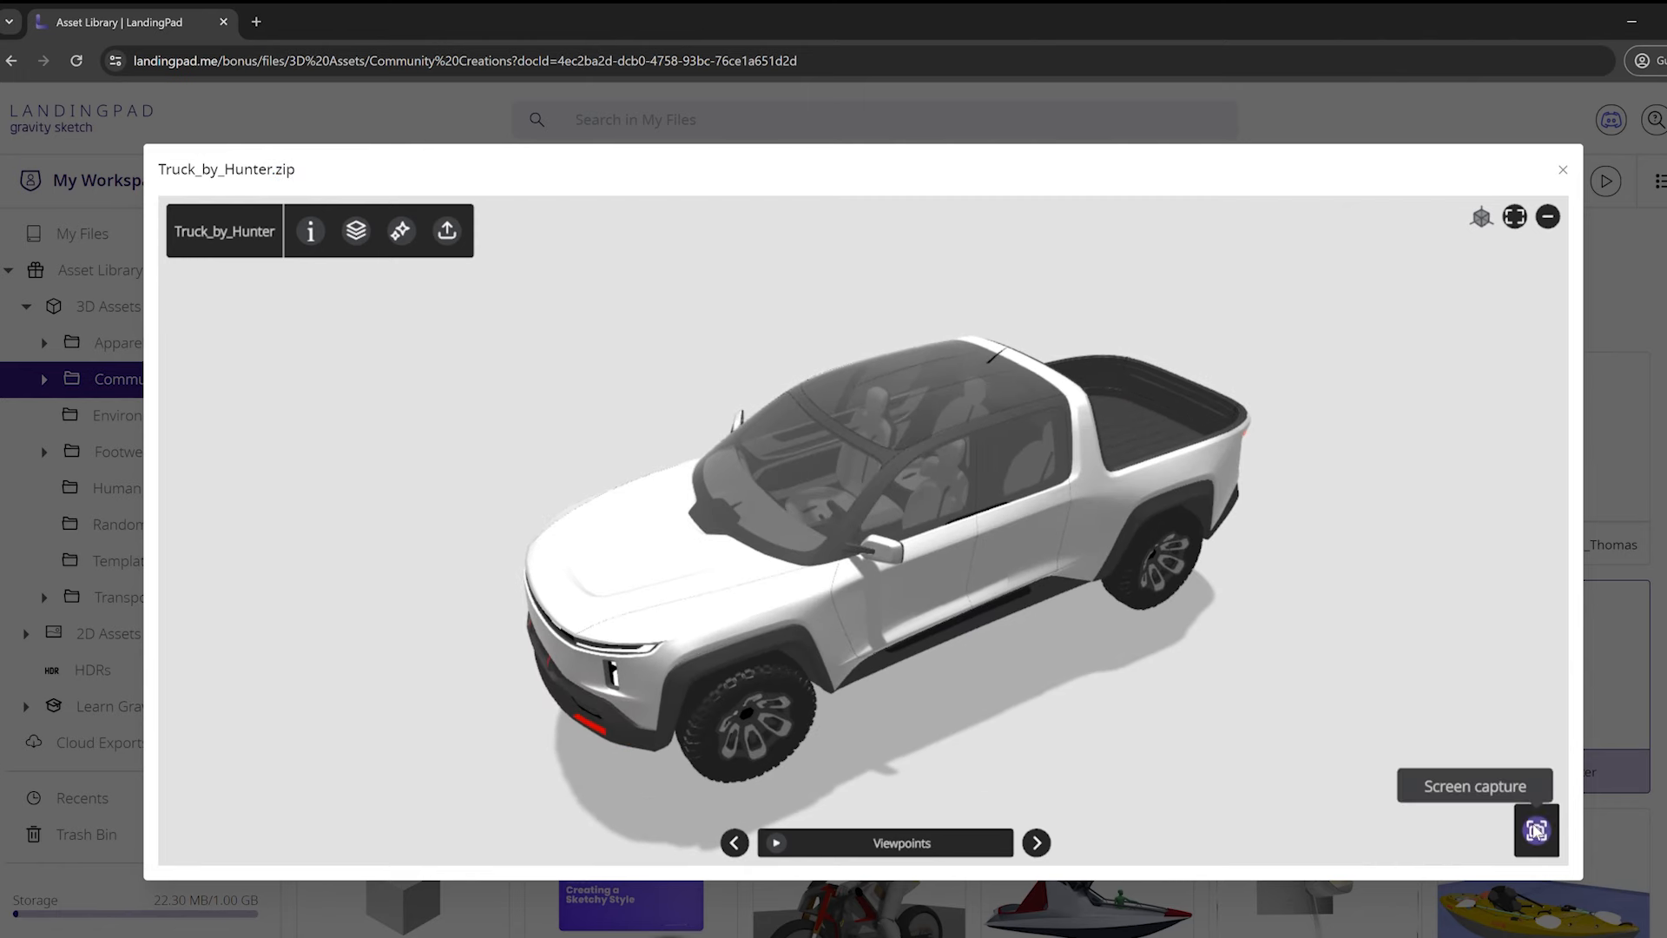
pyautogui.click(1533, 830)
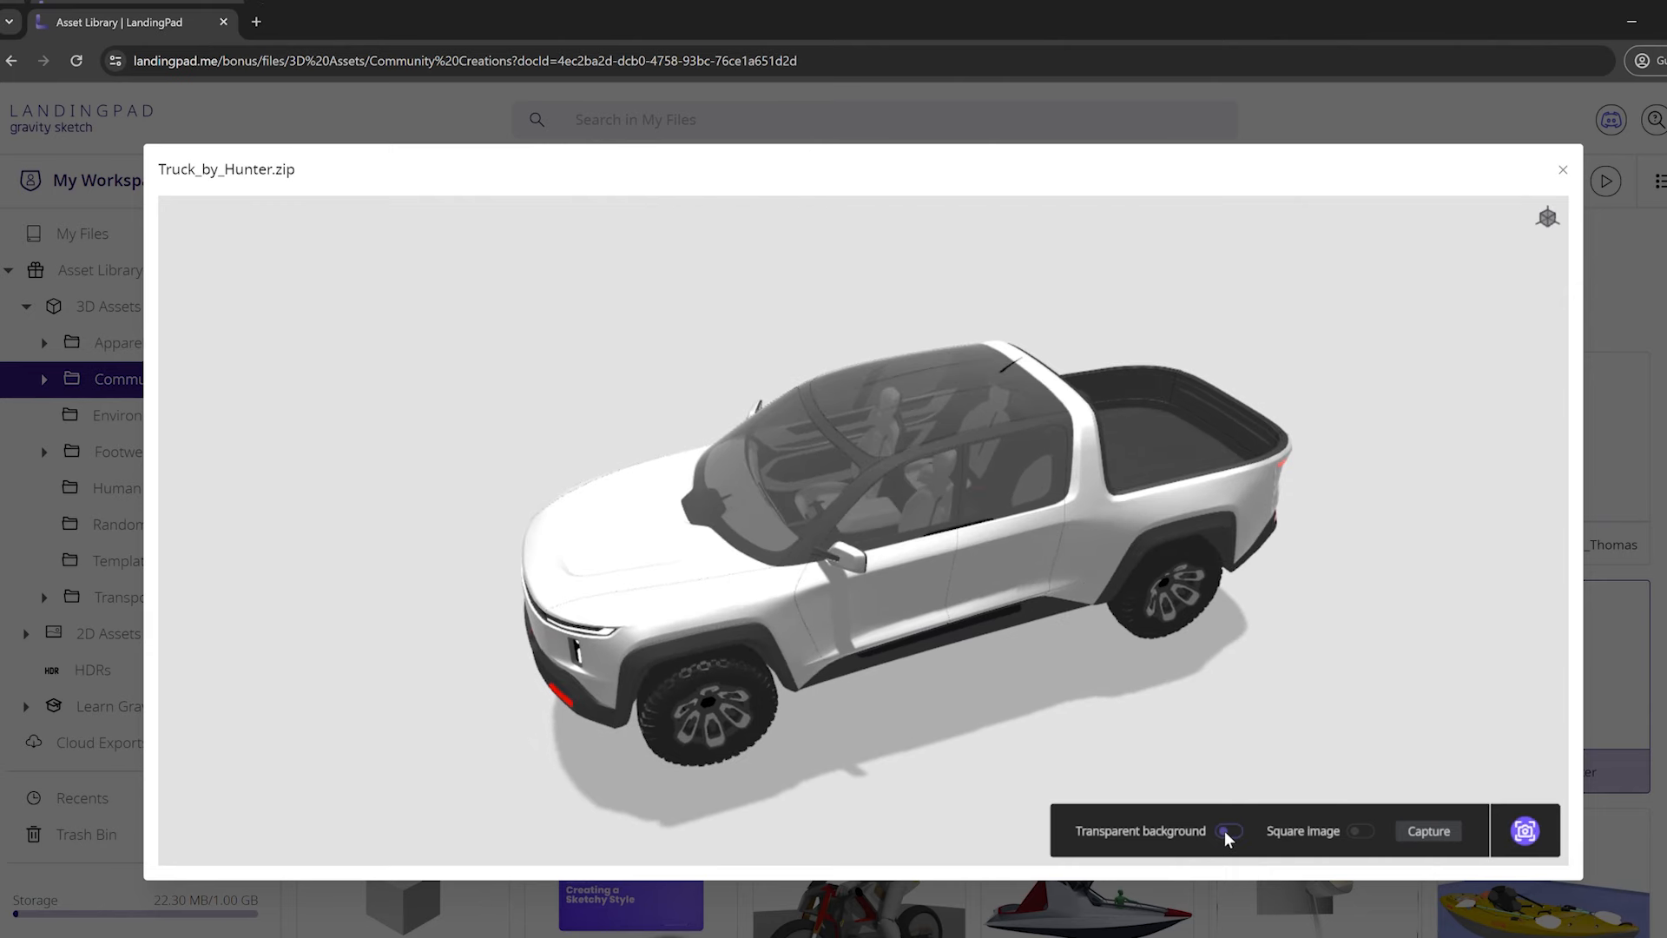
pyautogui.click(1230, 830)
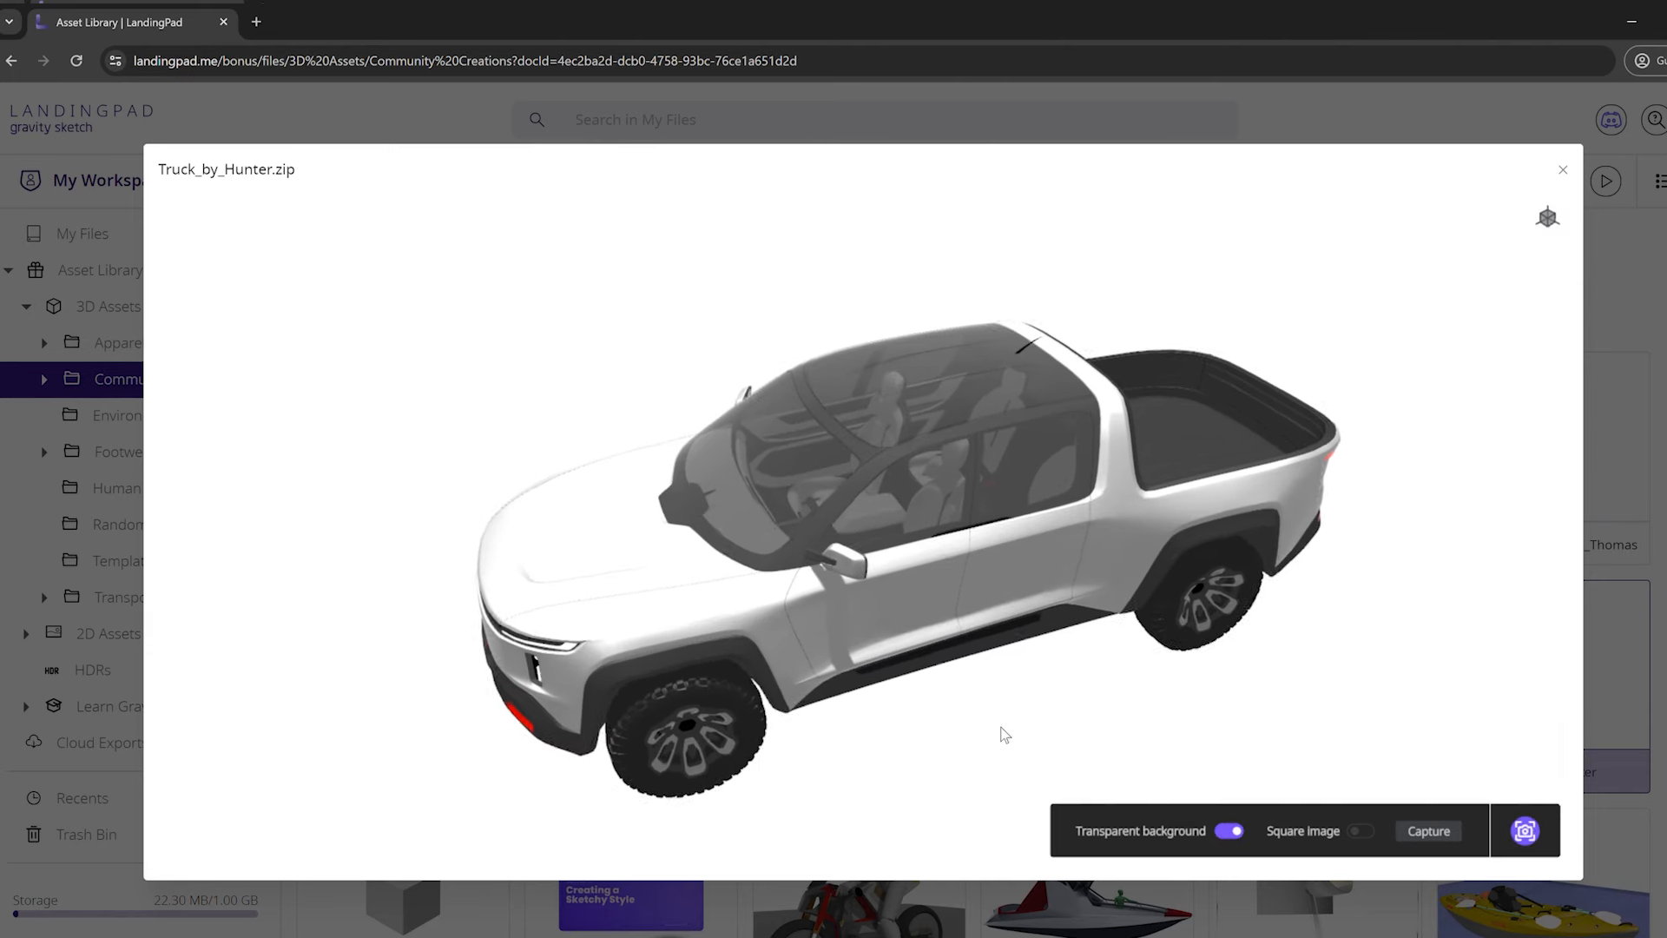
pyautogui.moveTo(1005, 733); pyautogui.dragTo(925, 619)
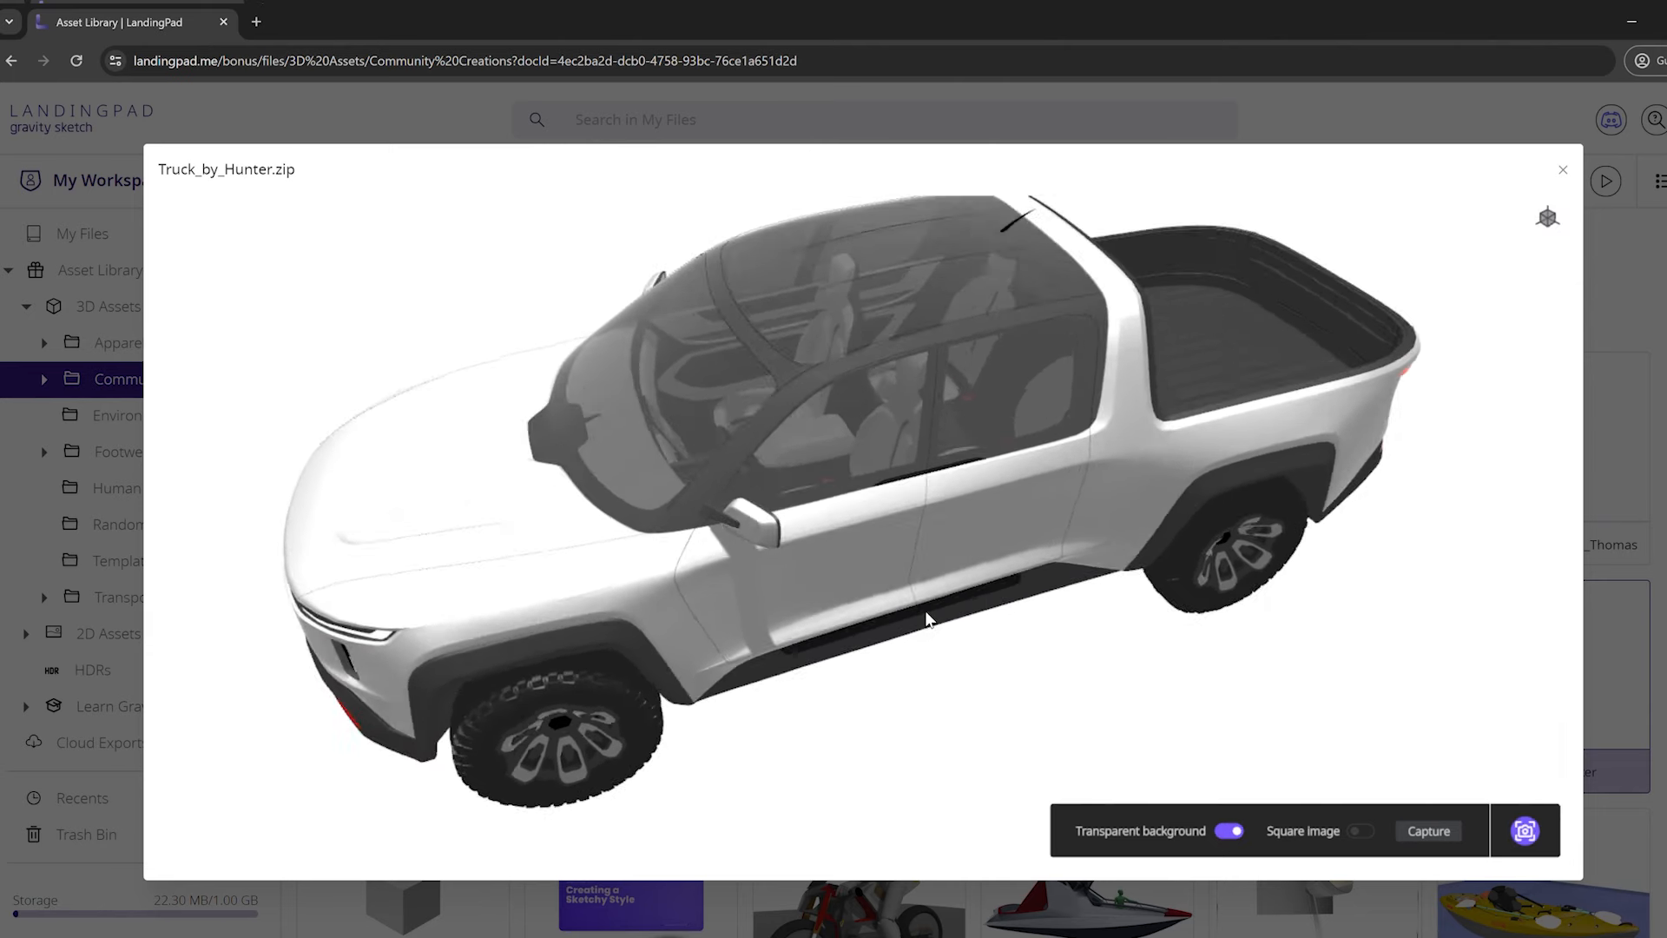
pyautogui.moveTo(925, 616); pyautogui.dragTo(988, 585)
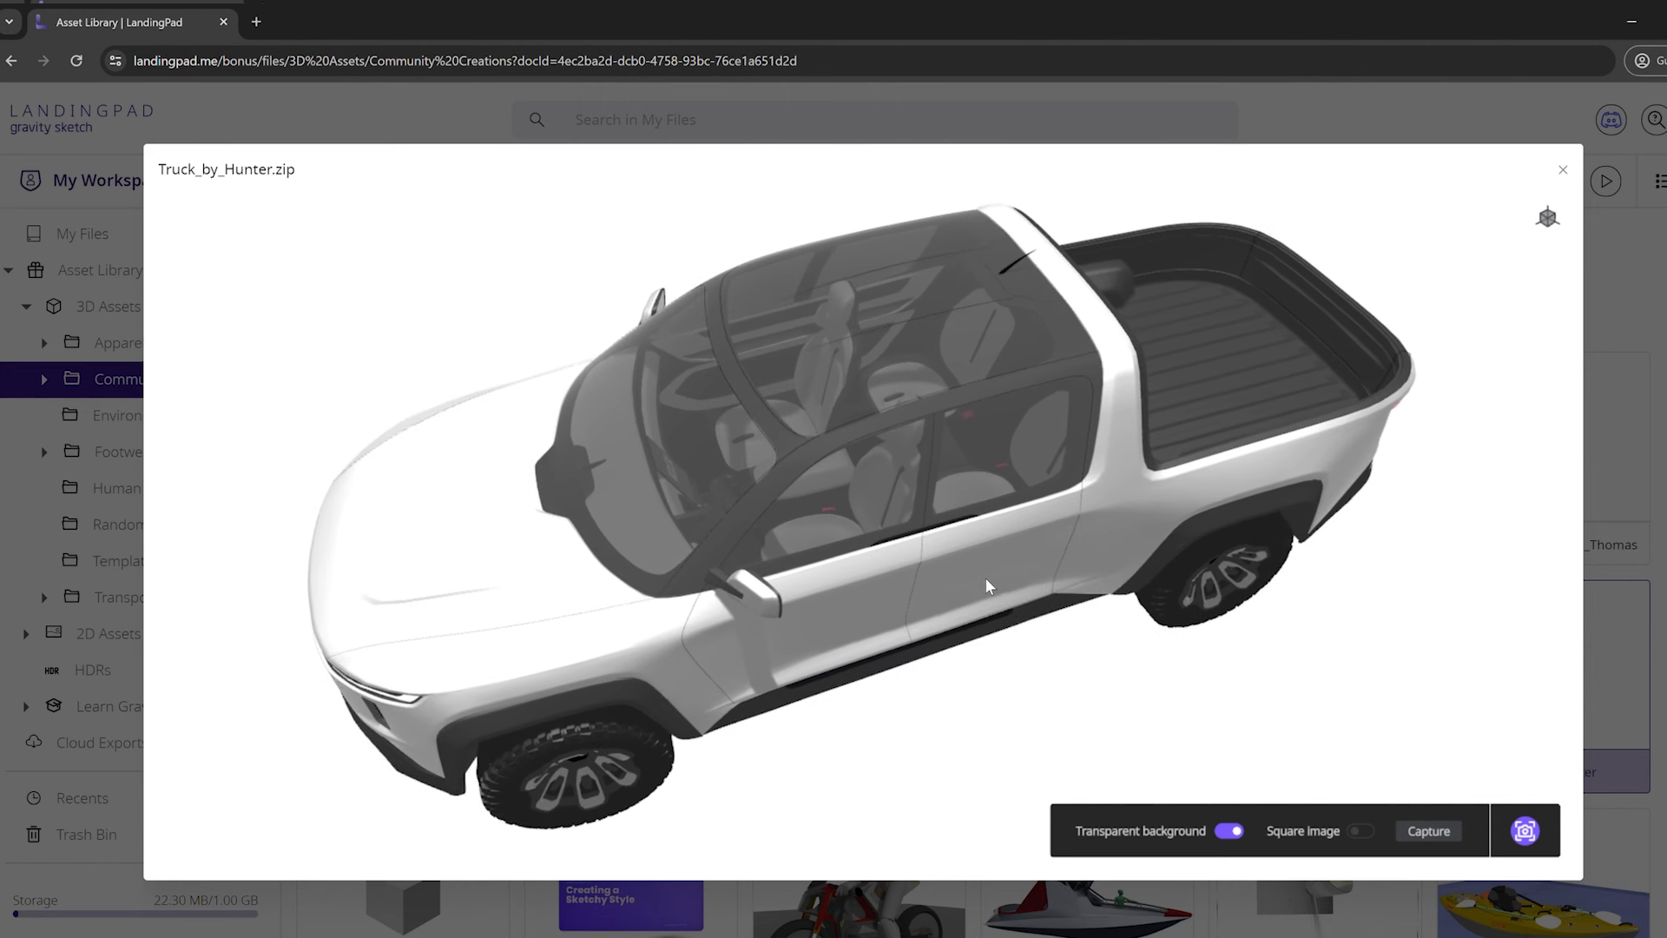
# Capture the top view as Truck_by_Hunter and save it to My Files.
pyautogui.click(1428, 830)
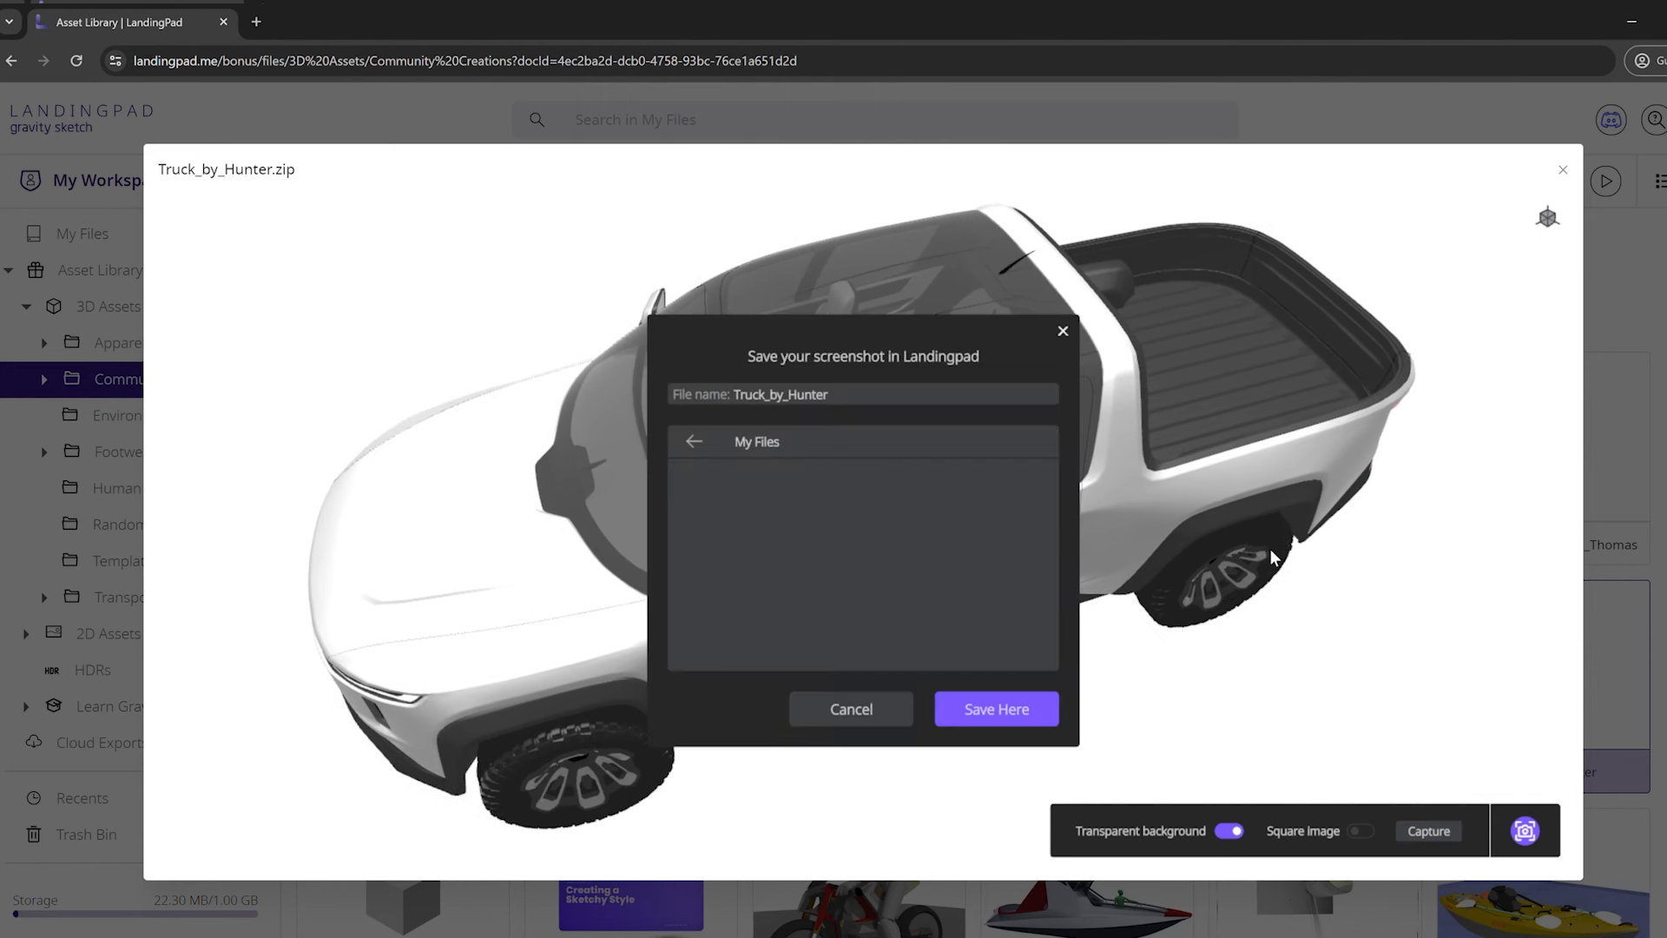
pyautogui.moveTo(699, 455)
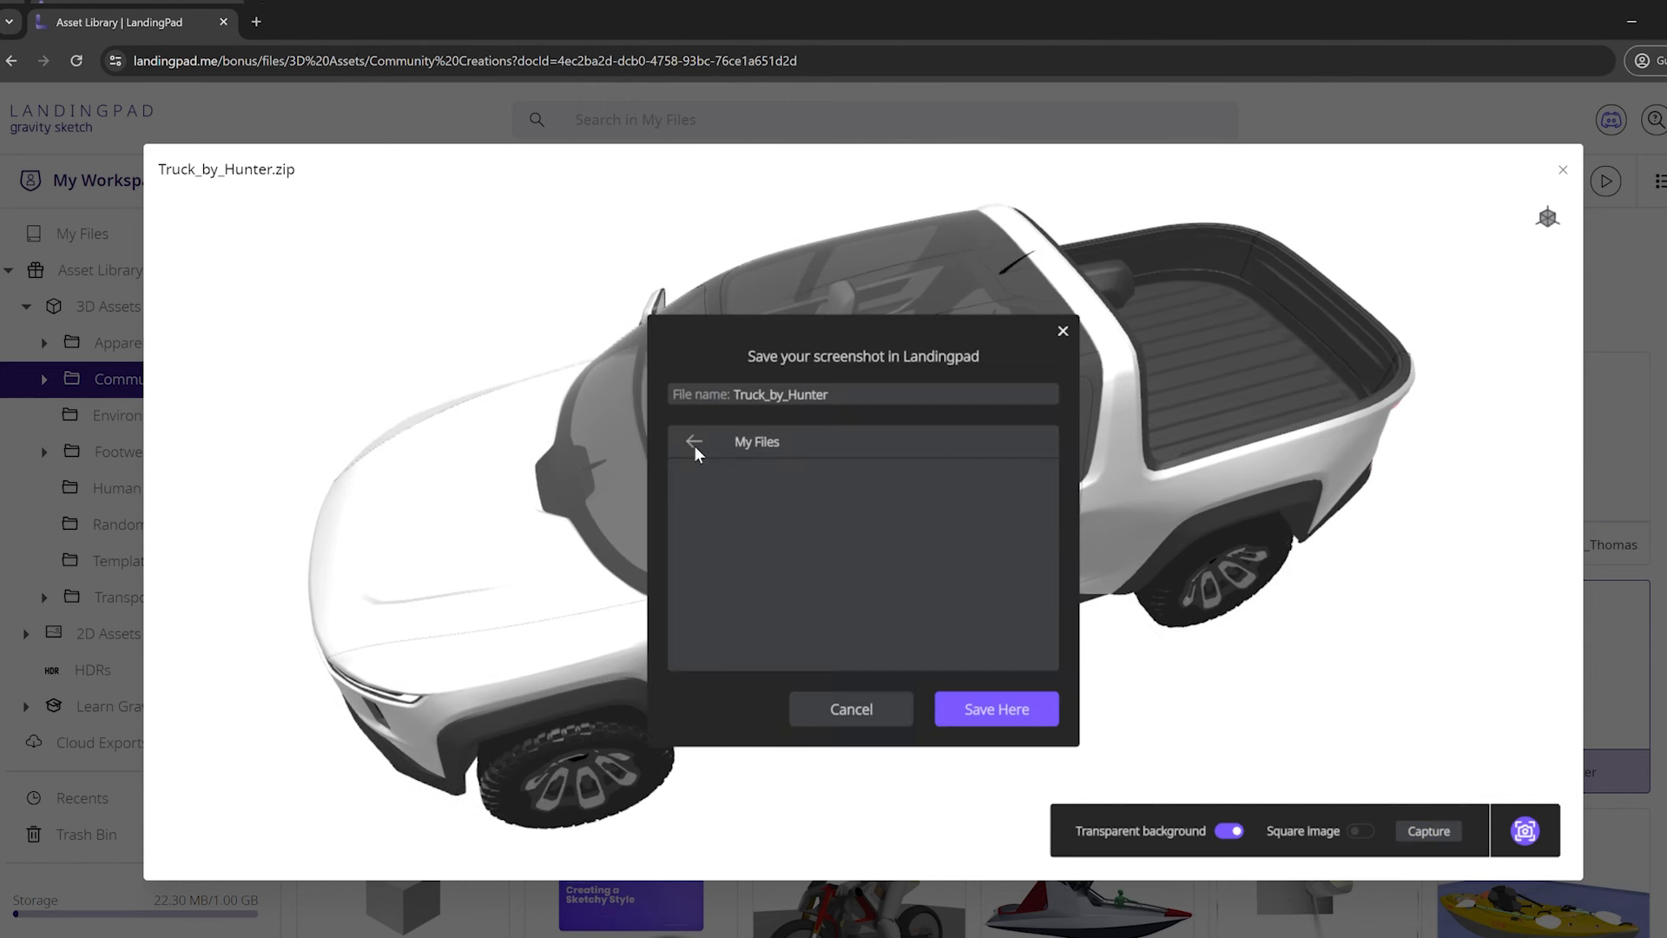
pyautogui.moveTo(995, 708)
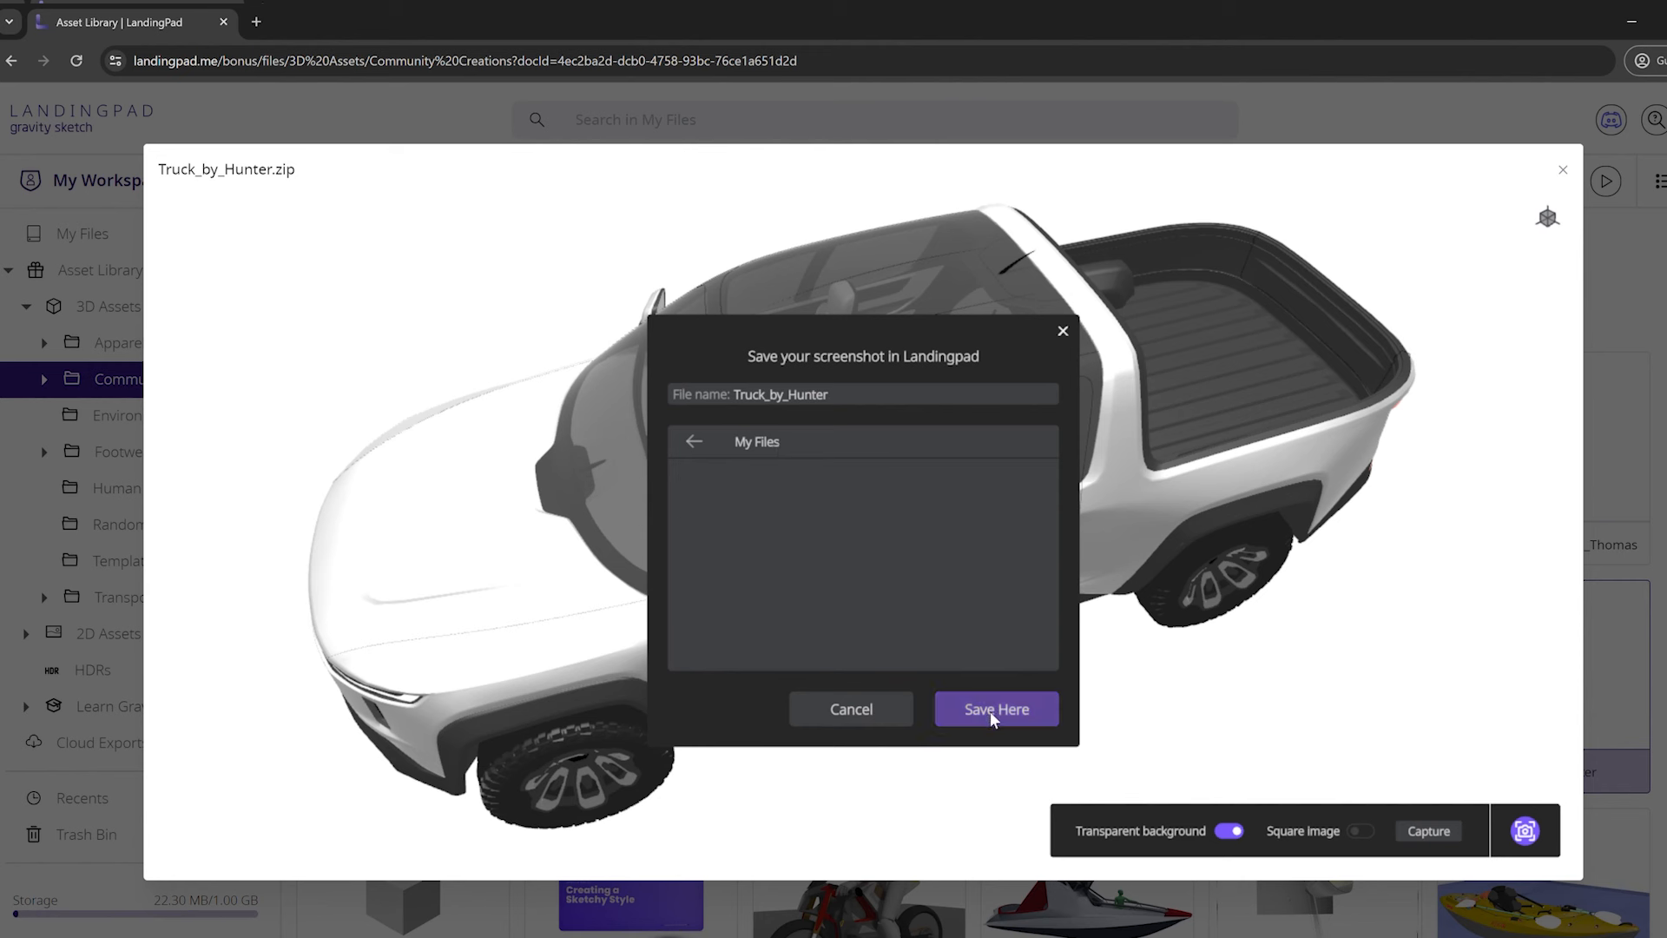
pyautogui.click(995, 708)
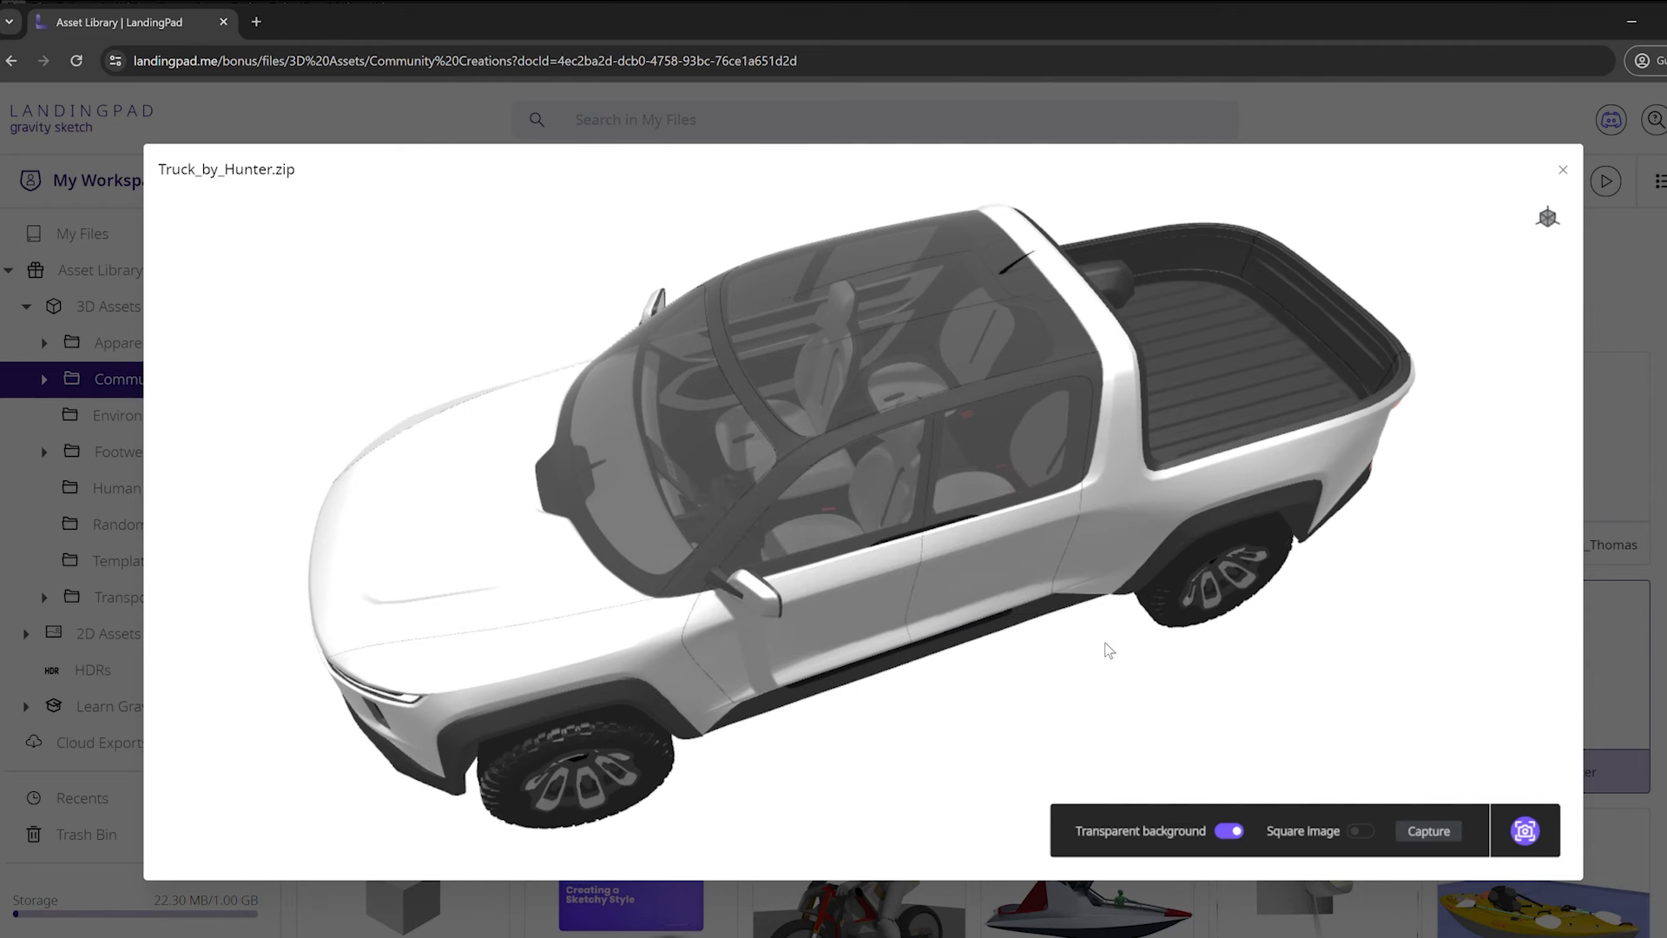
pyautogui.moveTo(1109, 649); pyautogui.dragTo(1334, 422)
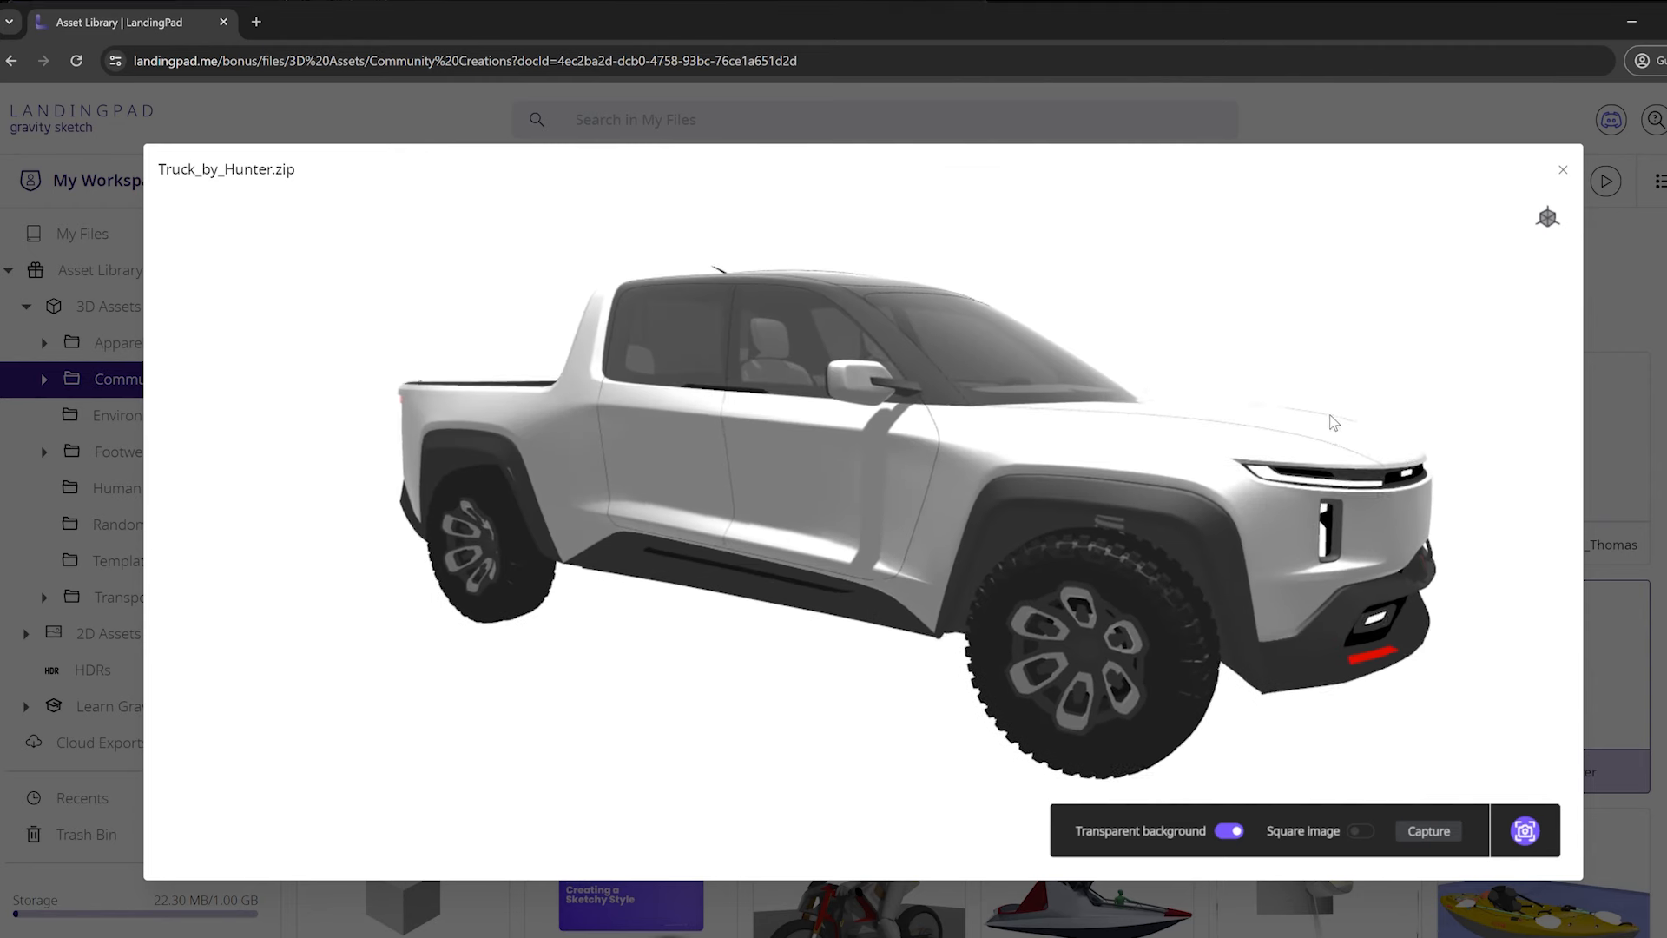
# Capture the front-side view and save it to My Files as Truck_by_Hunter2.
pyautogui.click(1428, 830)
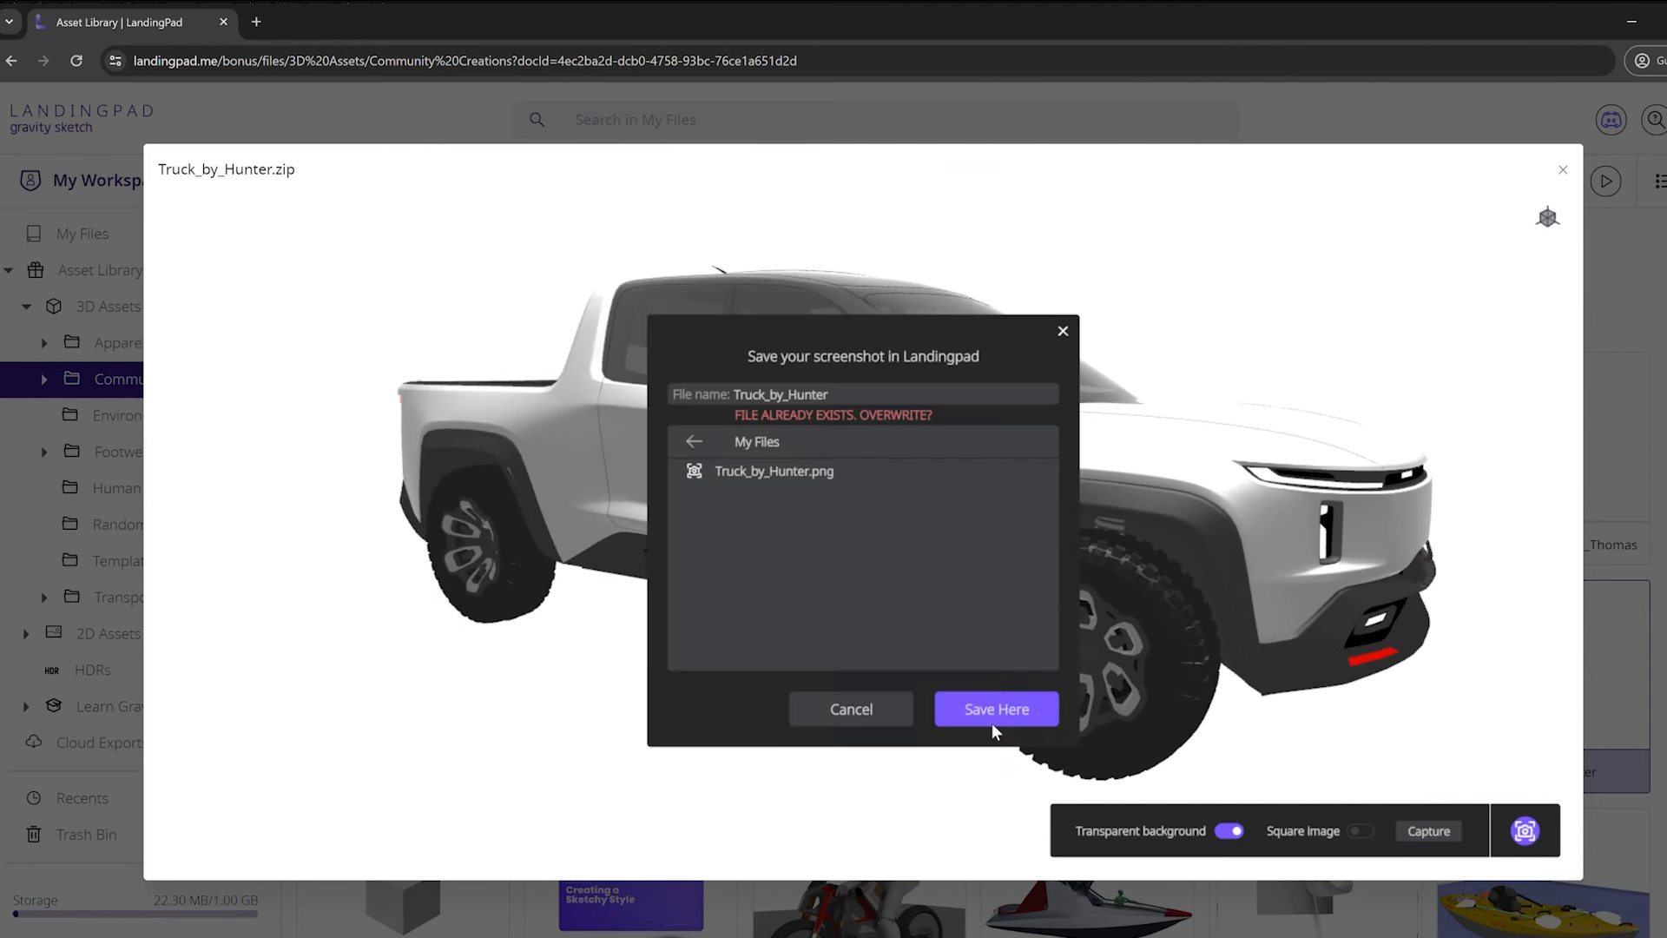
pyautogui.click(780, 394)
pyautogui.write('2')
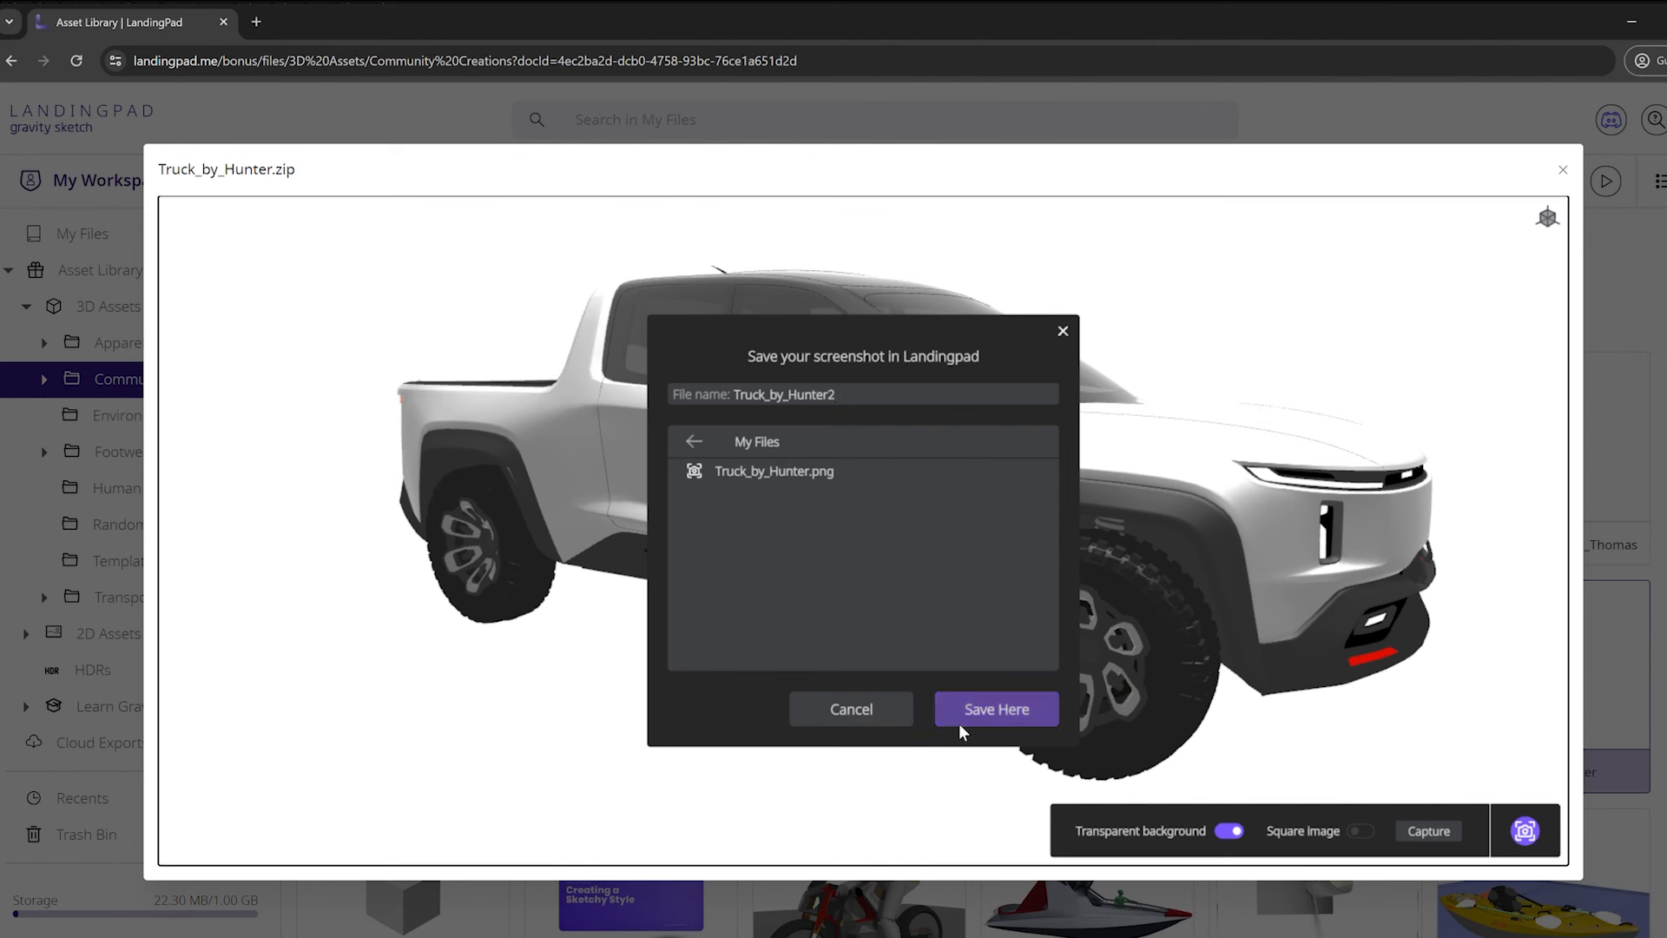
pyautogui.click(995, 709)
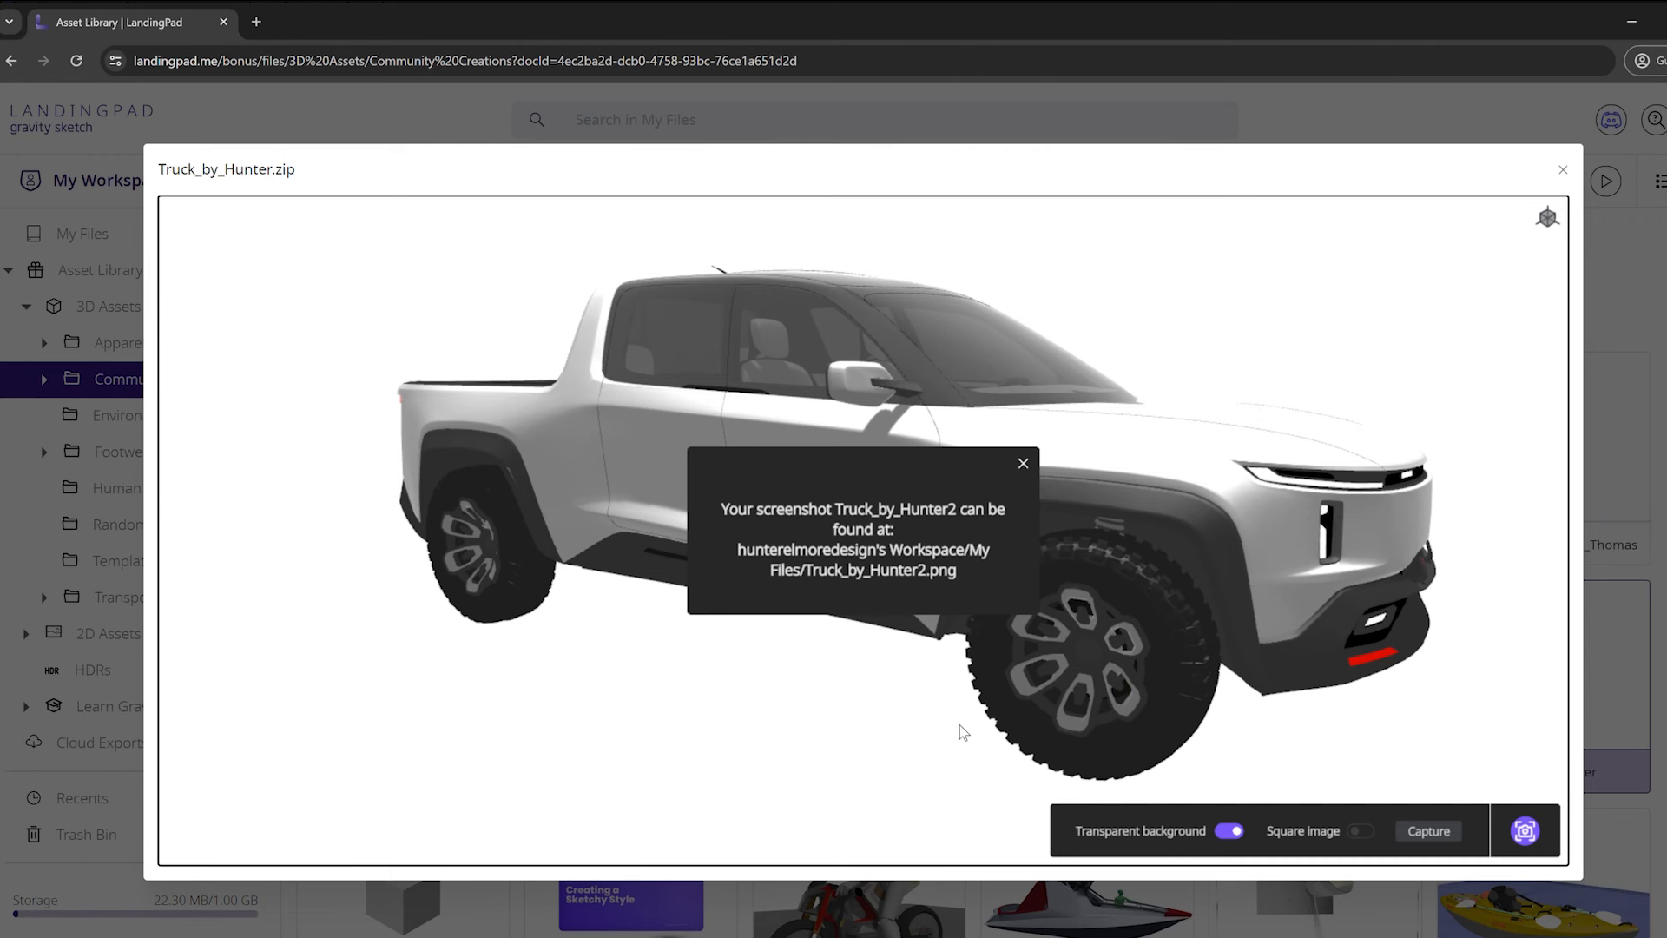
# Dismiss the confirmation, close the viewer and return to My Files.
pyautogui.click(1021, 462)
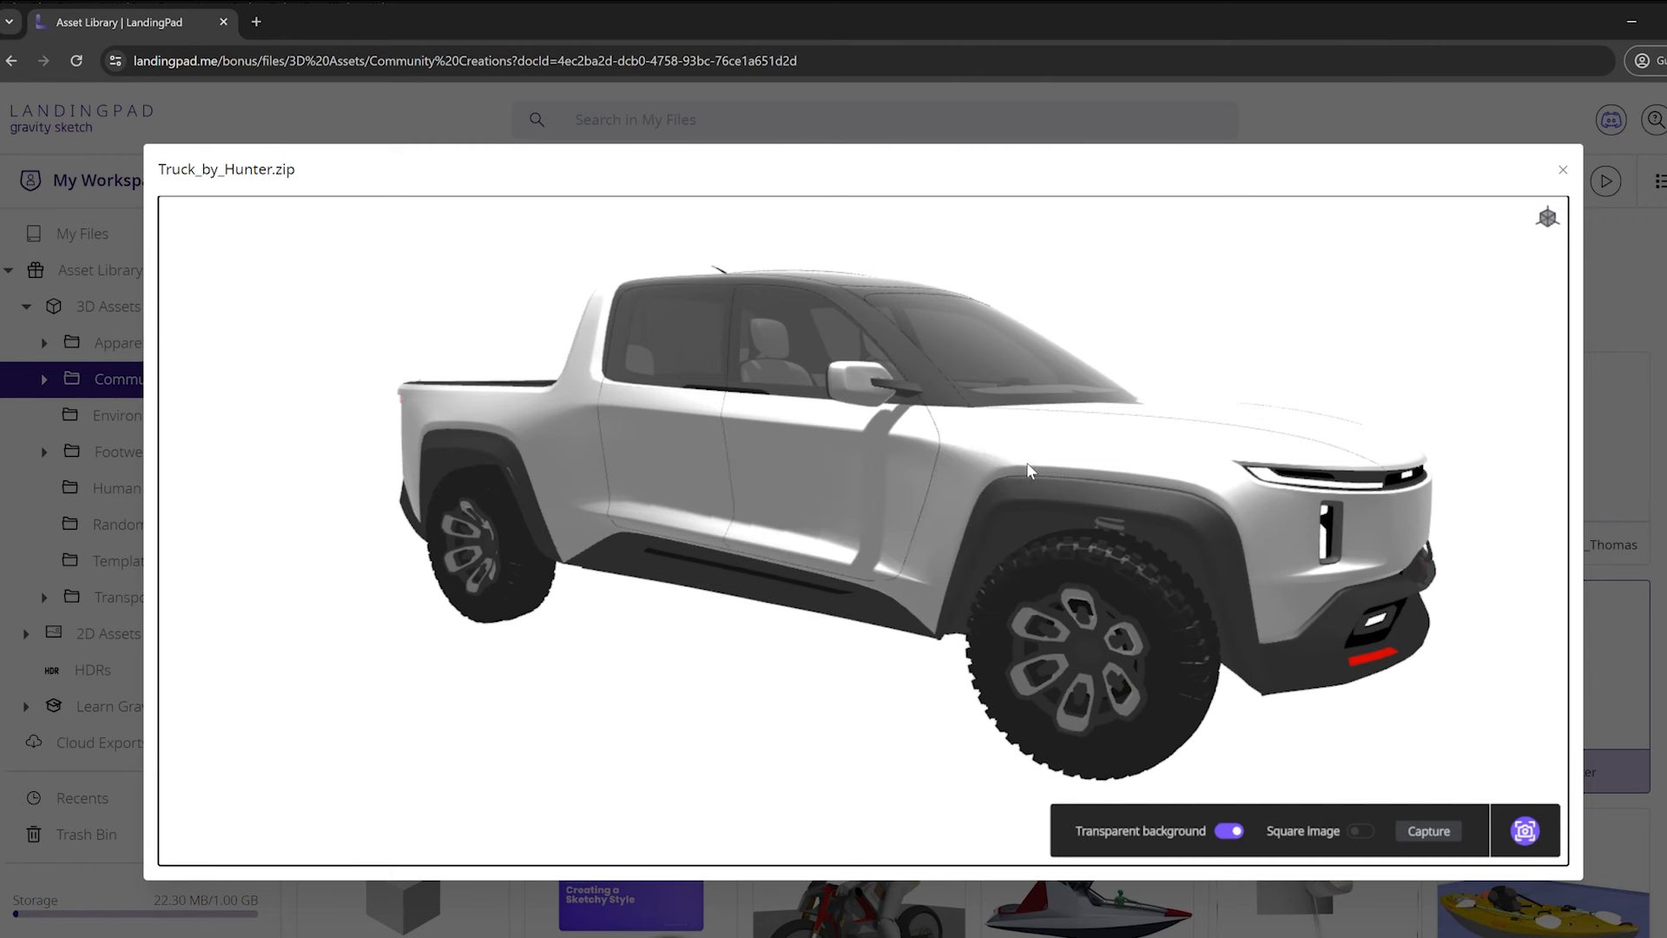
pyautogui.click(1562, 169)
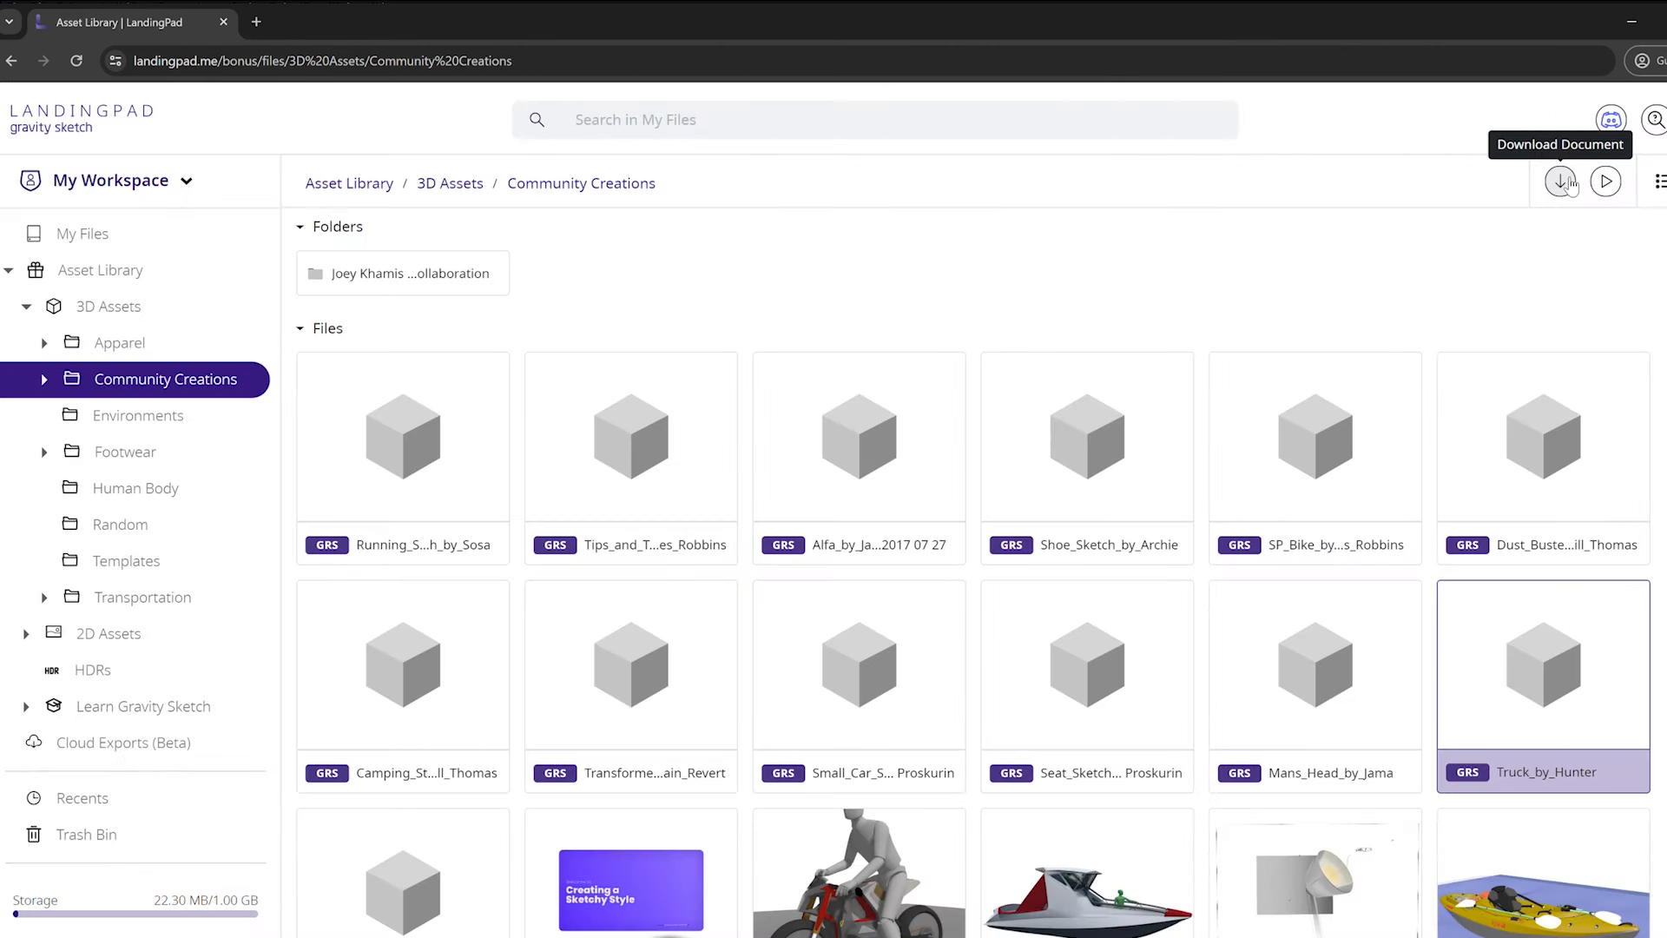
pyautogui.moveTo(83, 234)
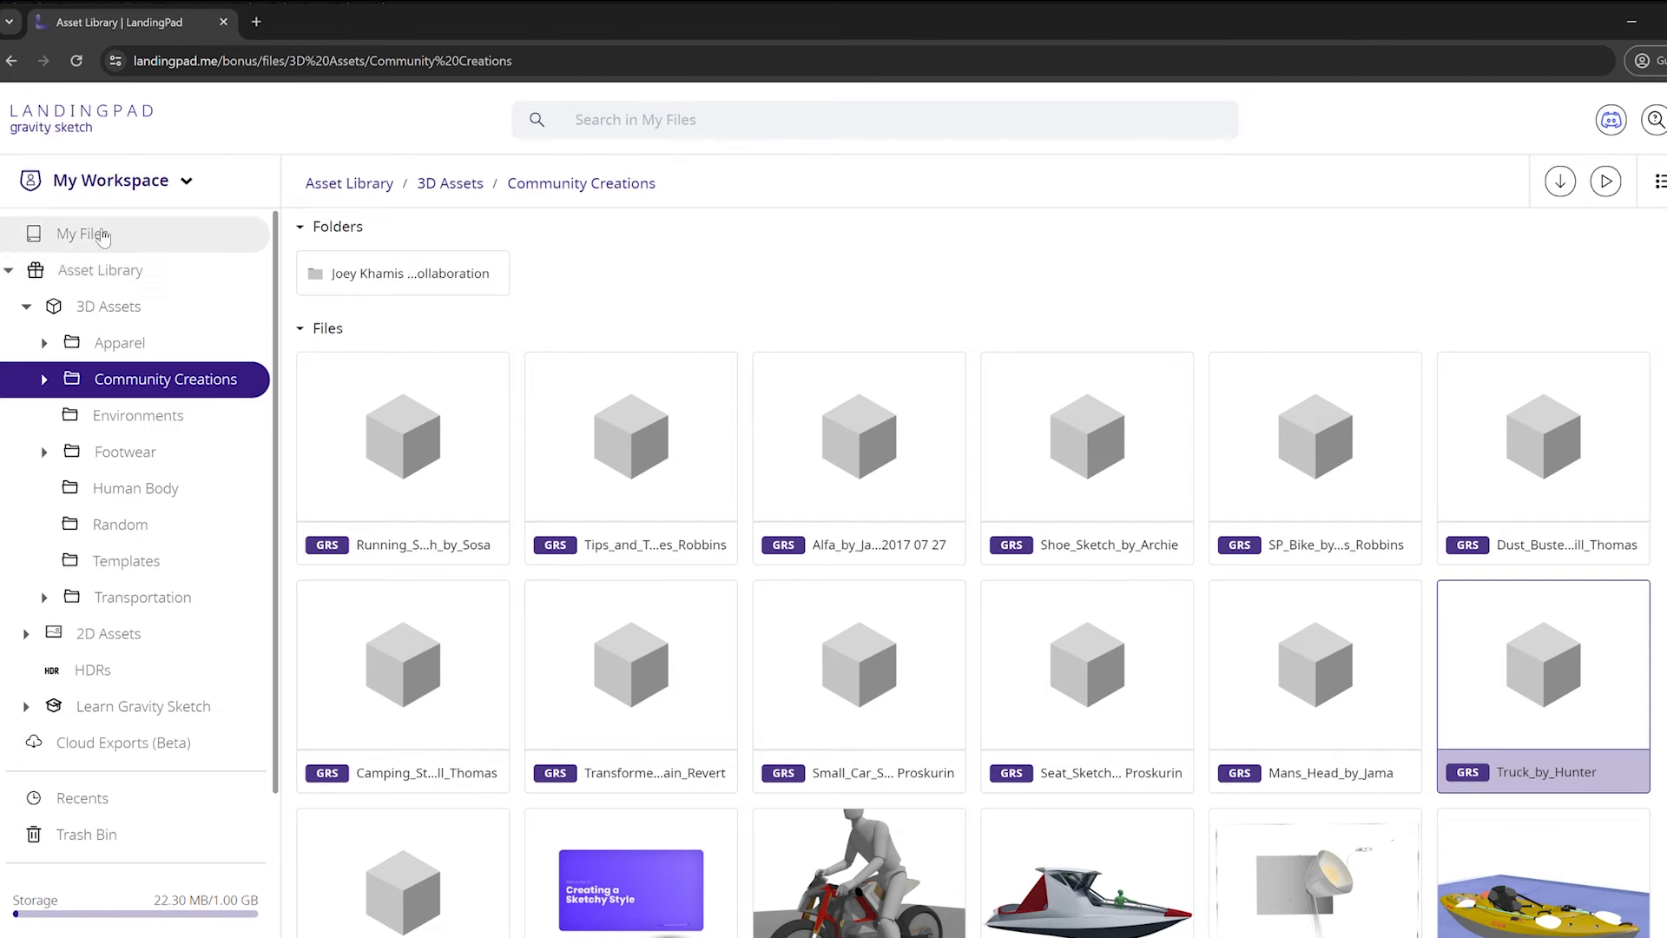
pyautogui.click(81, 232)
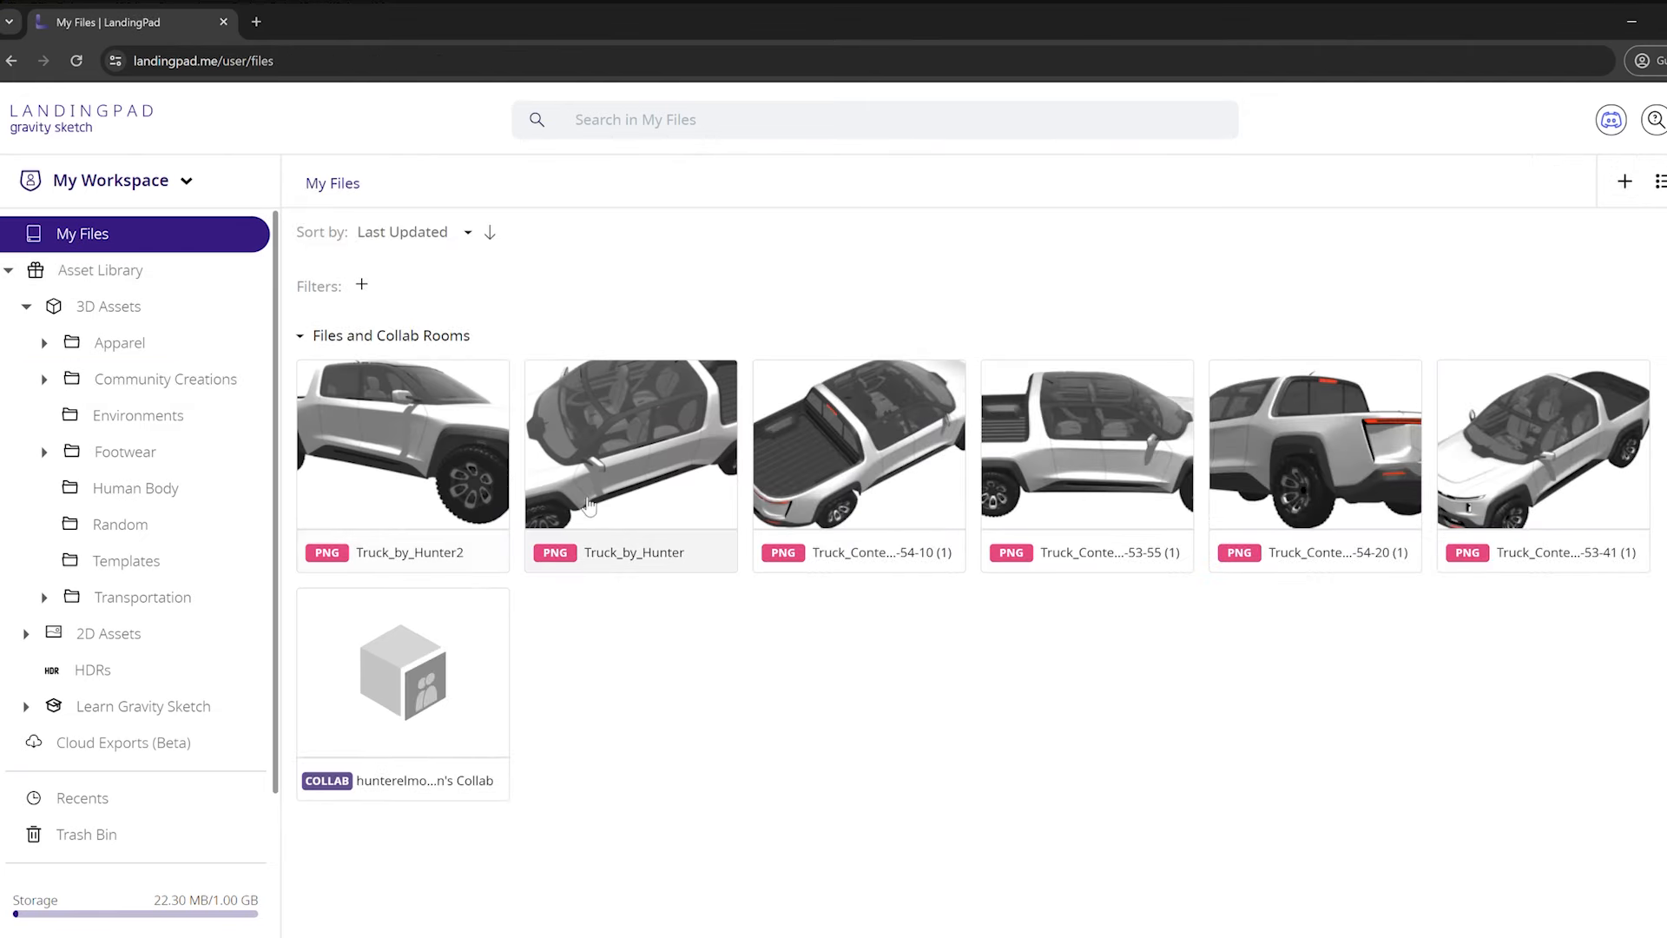
pyautogui.moveTo(952, 522)
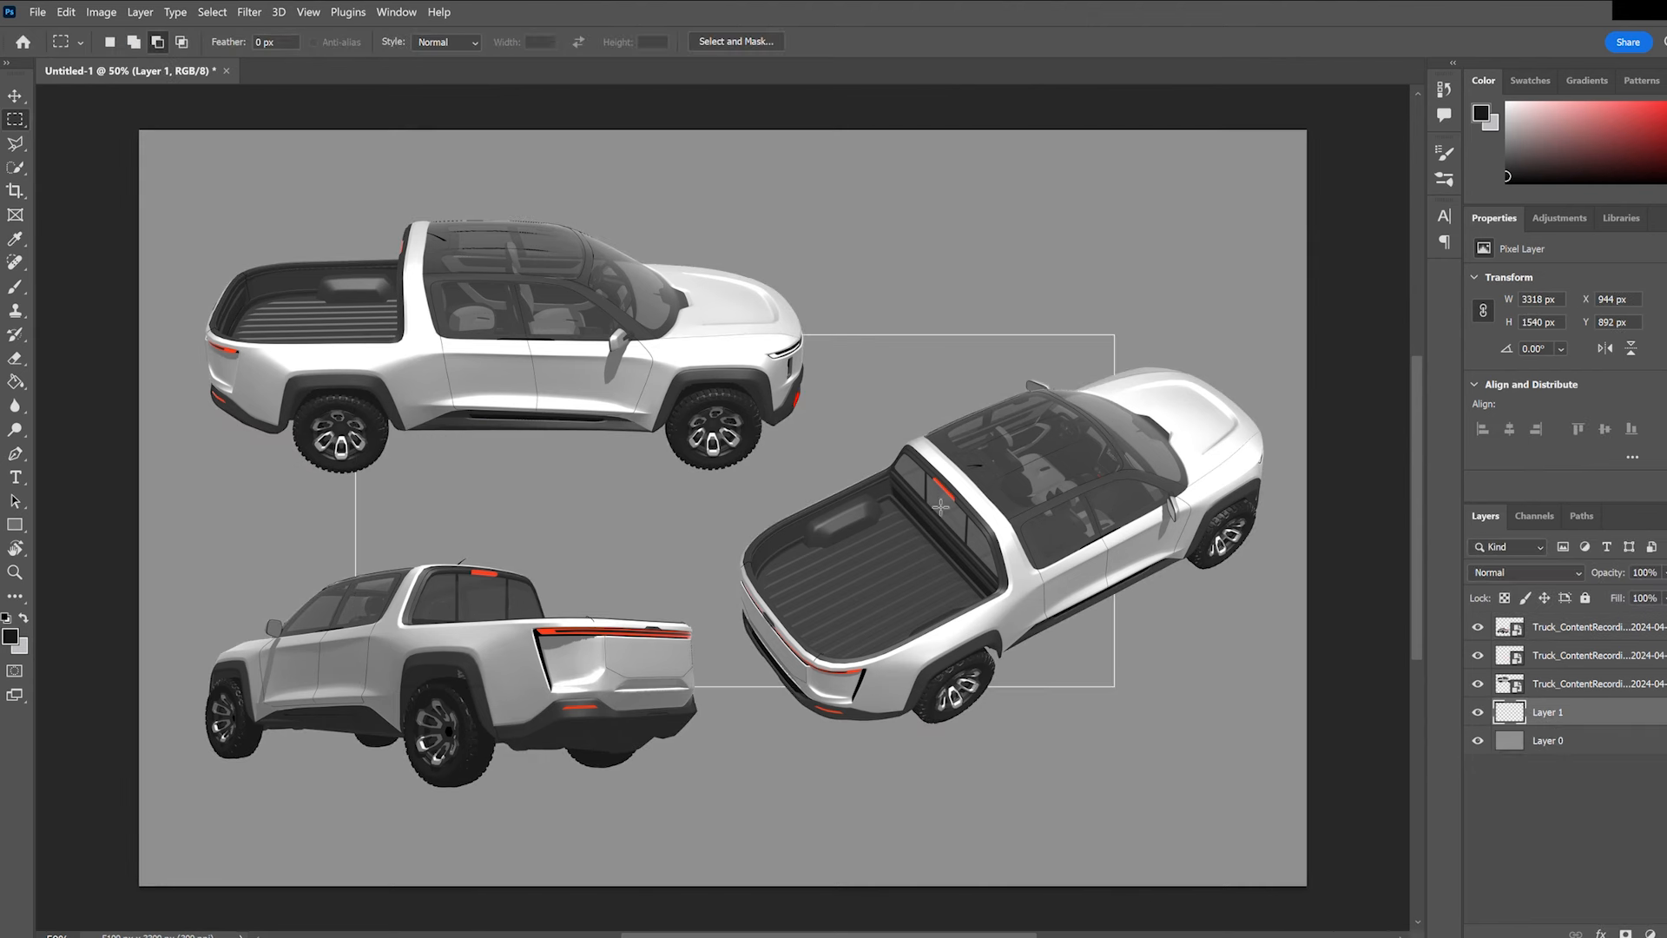
# Trace the top-view truck's roofline in red with the Brush tool on Layer 1.
pyautogui.moveTo(728, 542); pyautogui.dragTo(1176, 368)
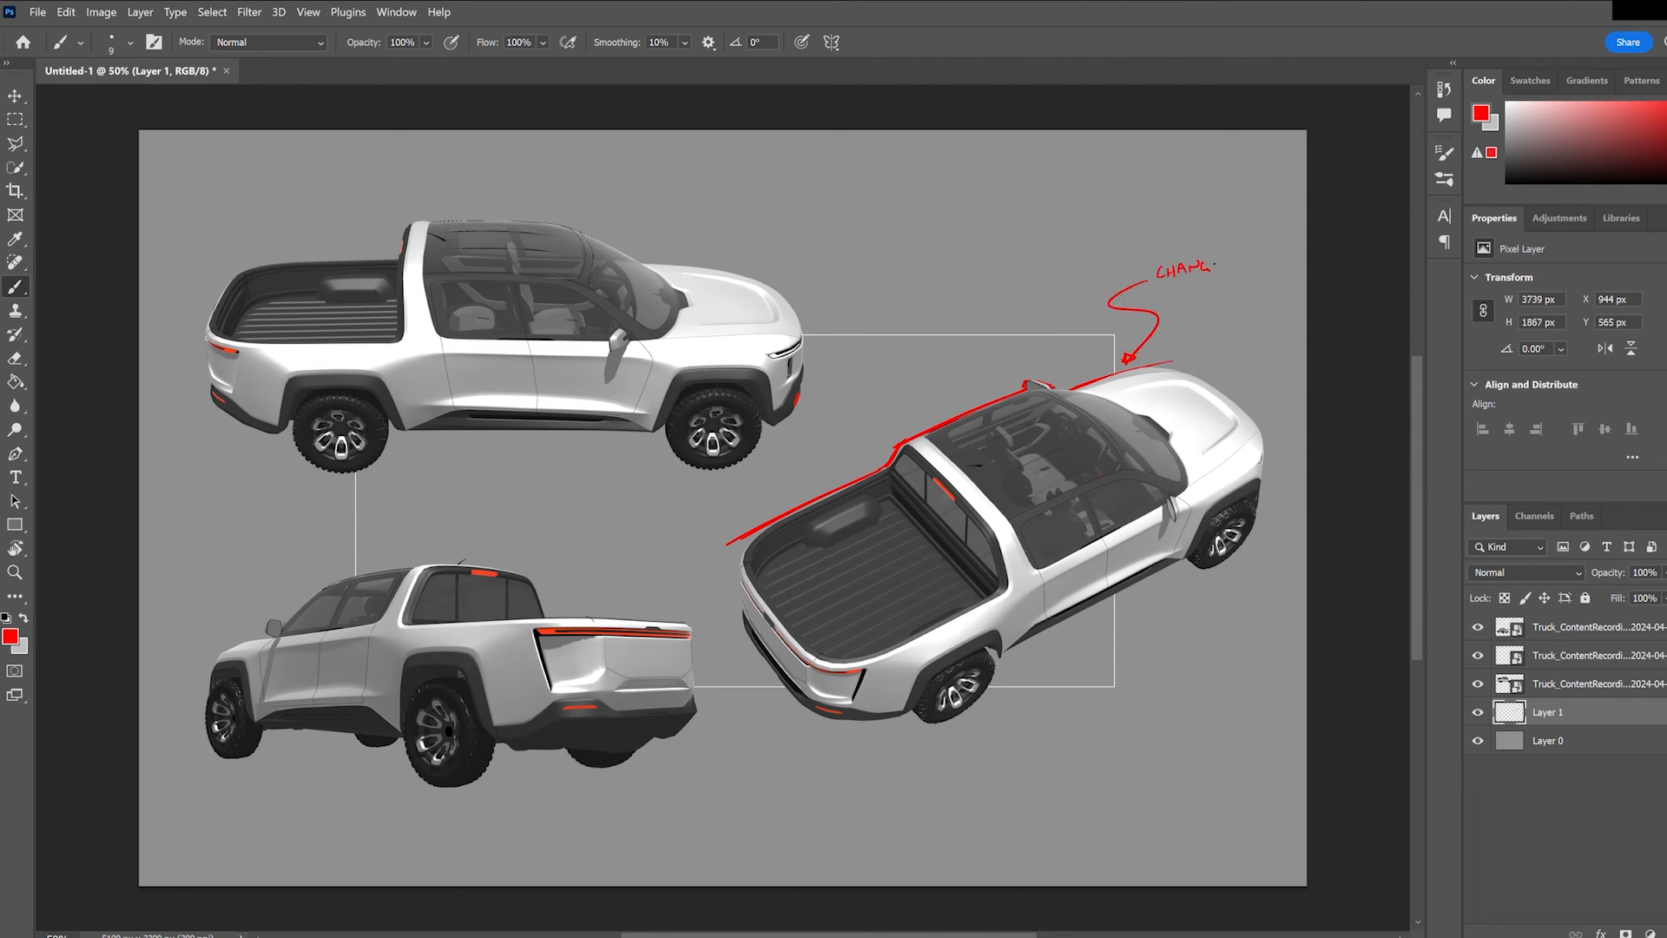